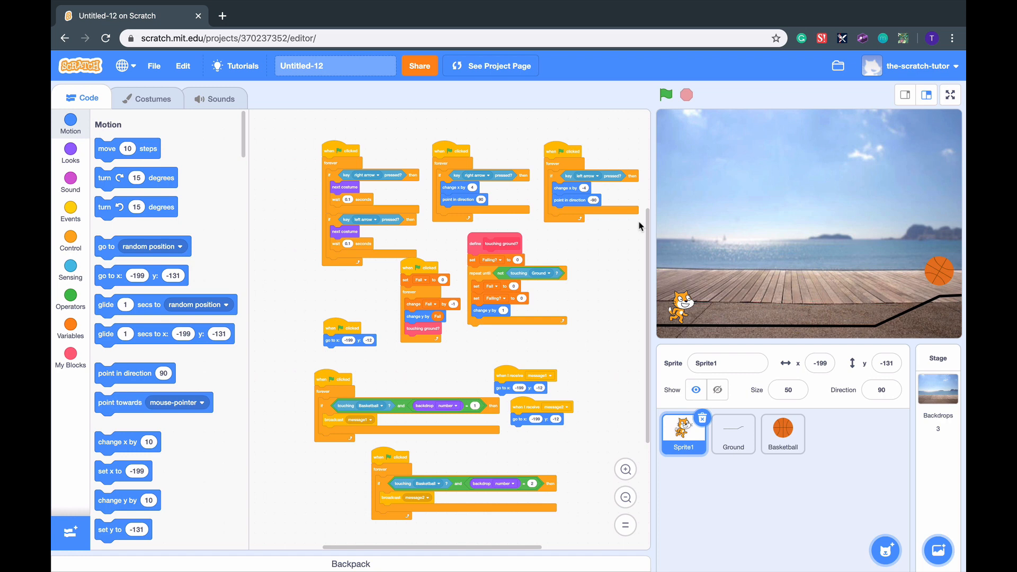
# Step: Add a 'when I receive' block to Sprite1 and create the new message 'begin' for it
pyautogui.click(70, 212)
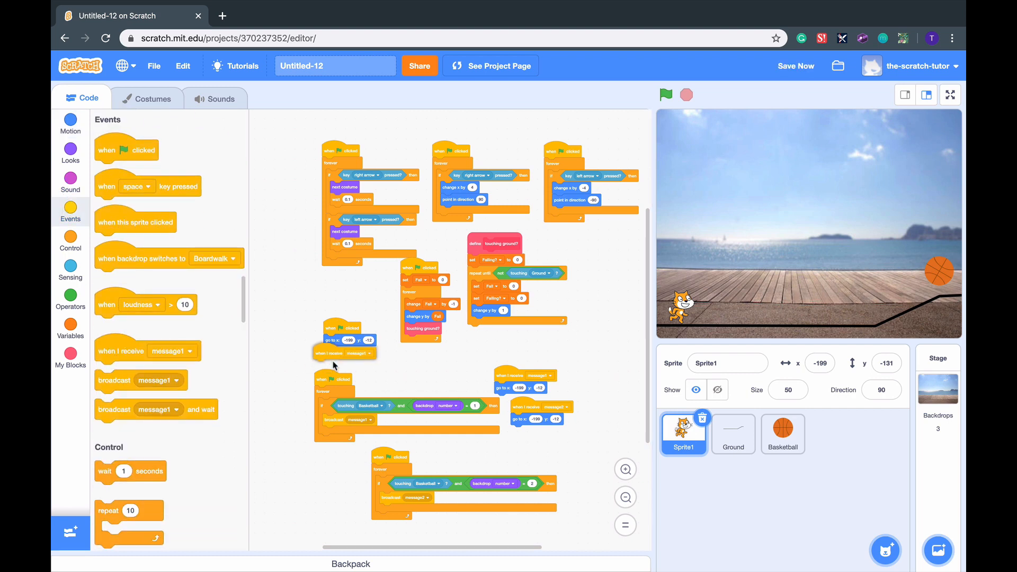
pyautogui.moveTo(344, 353); pyautogui.dragTo(648, 314)
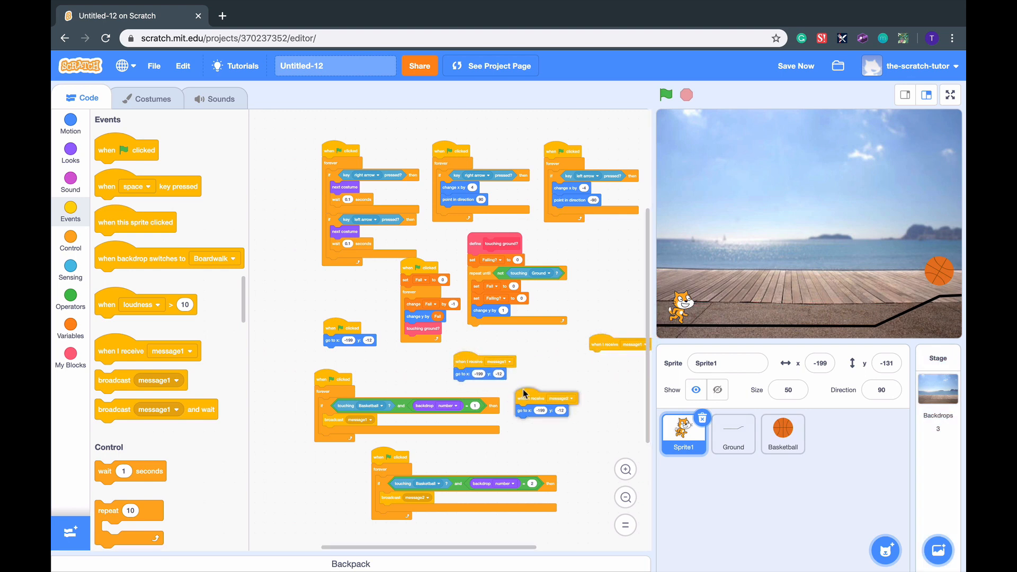
pyautogui.click(588, 349)
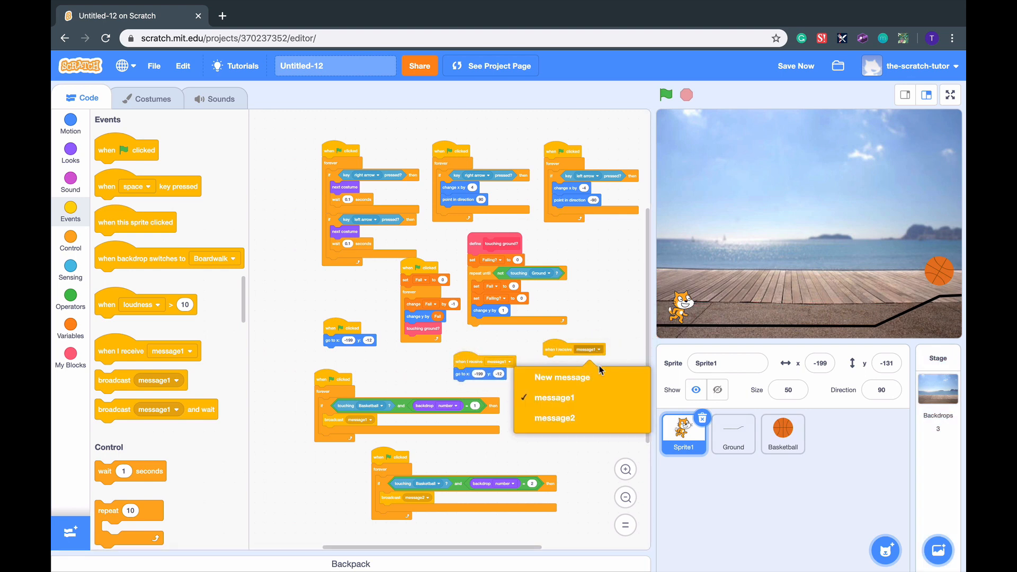
pyautogui.click(561, 377)
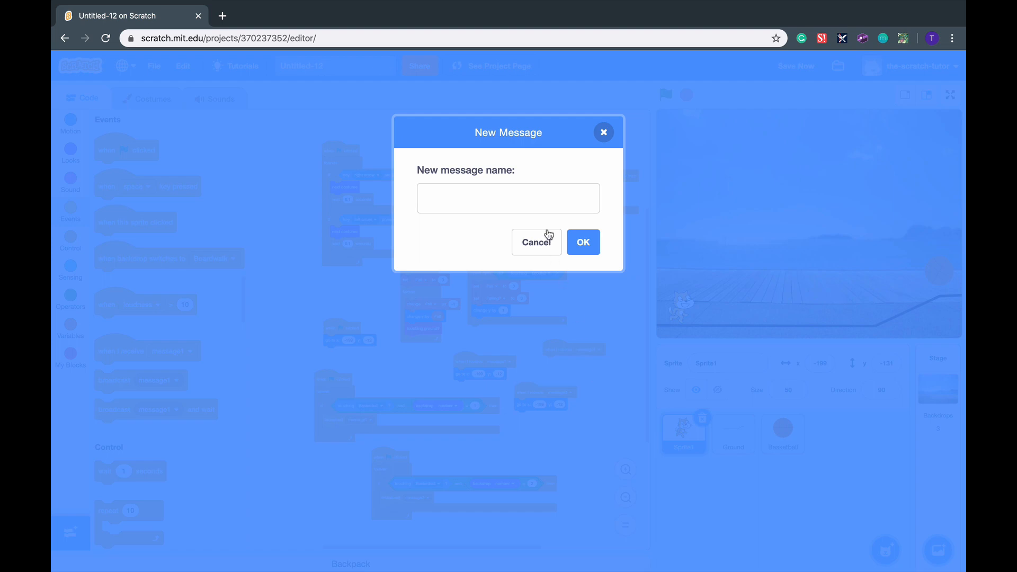
pyautogui.write('begin')
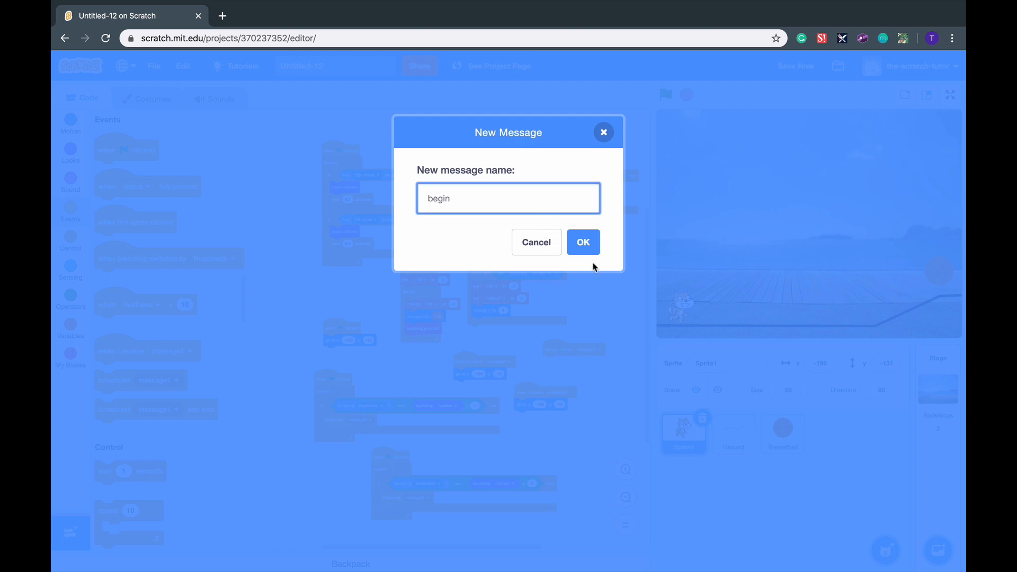
pyautogui.click(582, 242)
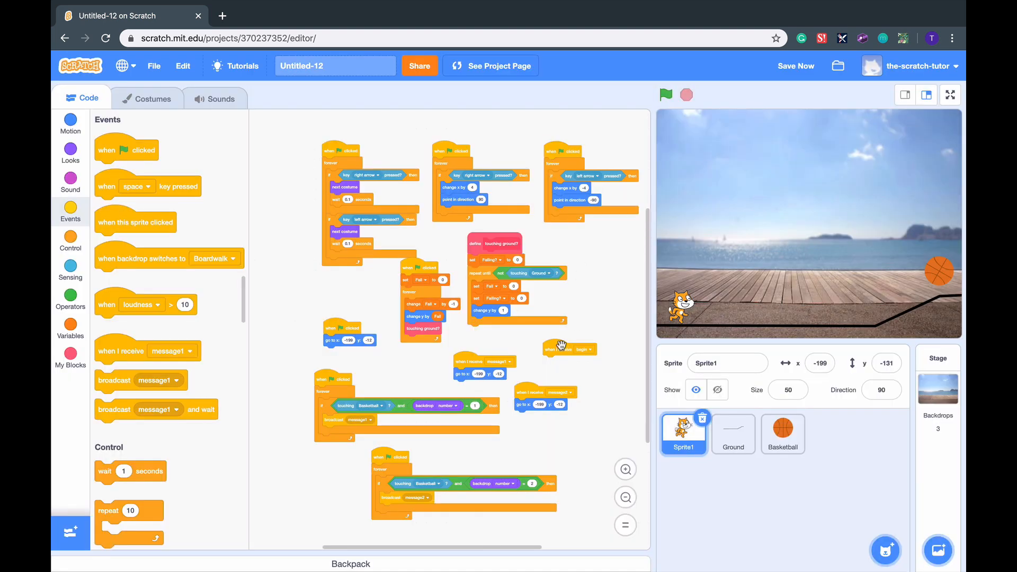
pyautogui.moveTo(407, 266)
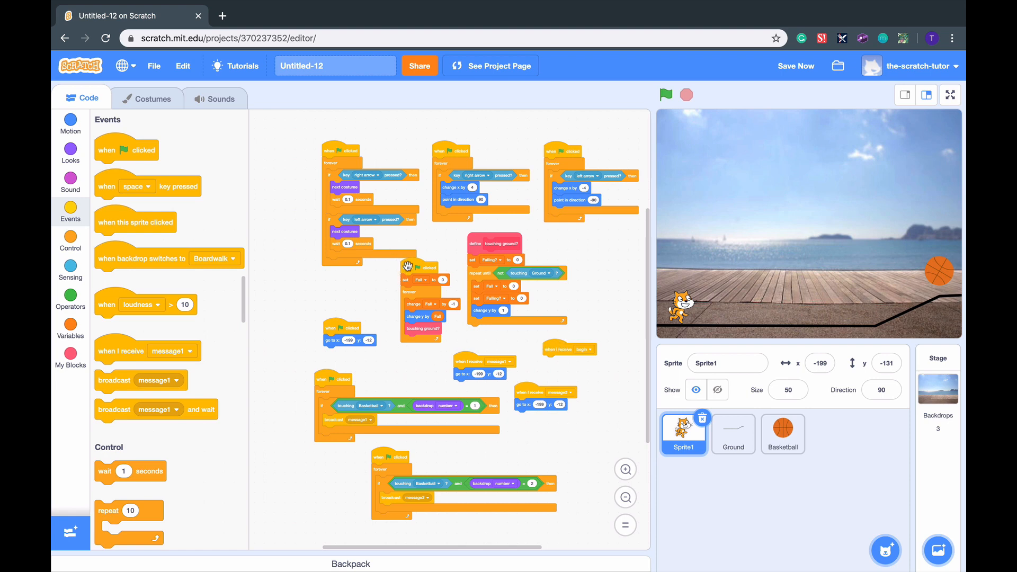
pyautogui.moveTo(562, 160)
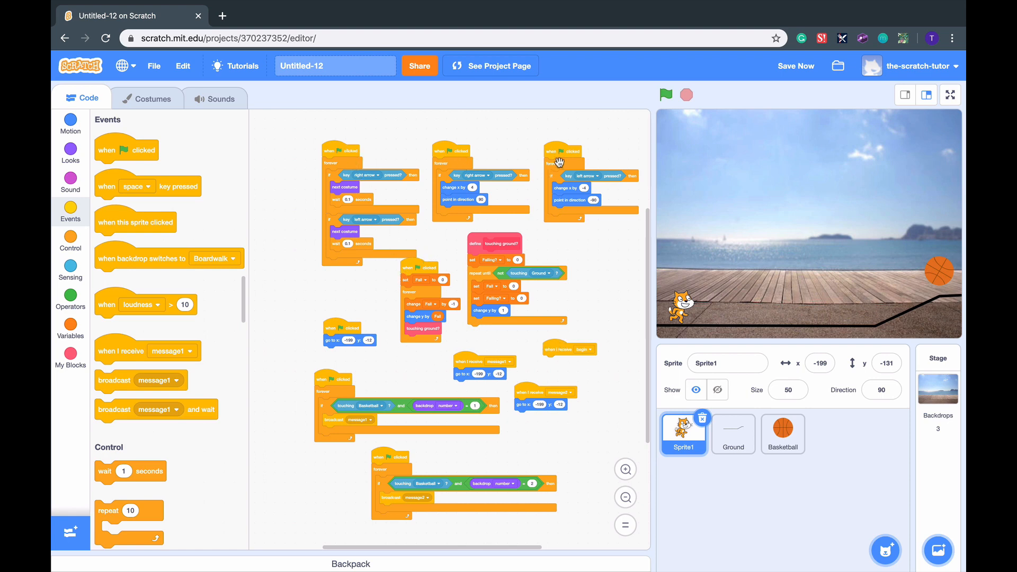
pyautogui.moveTo(582, 353)
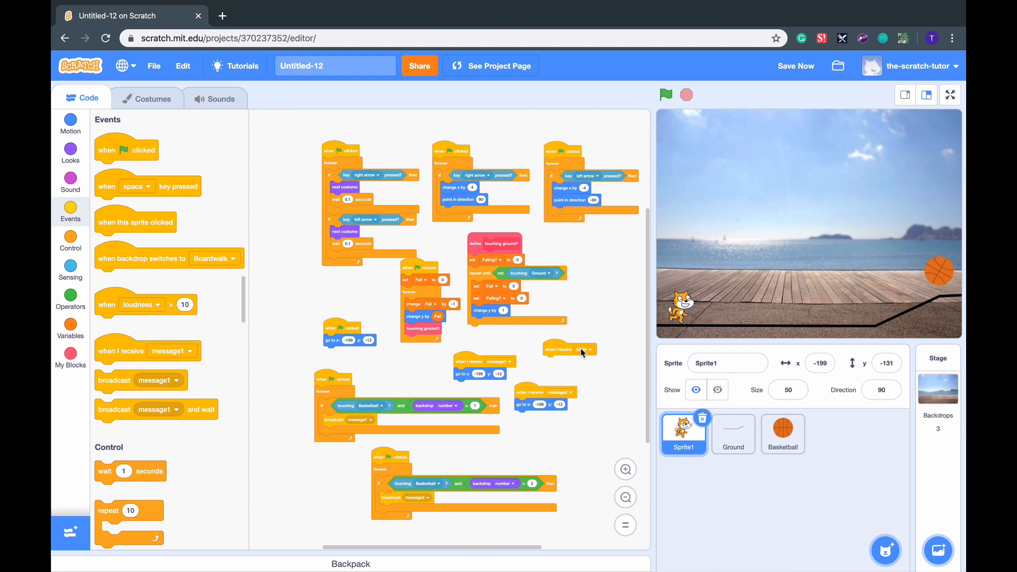
pyautogui.moveTo(396, 308)
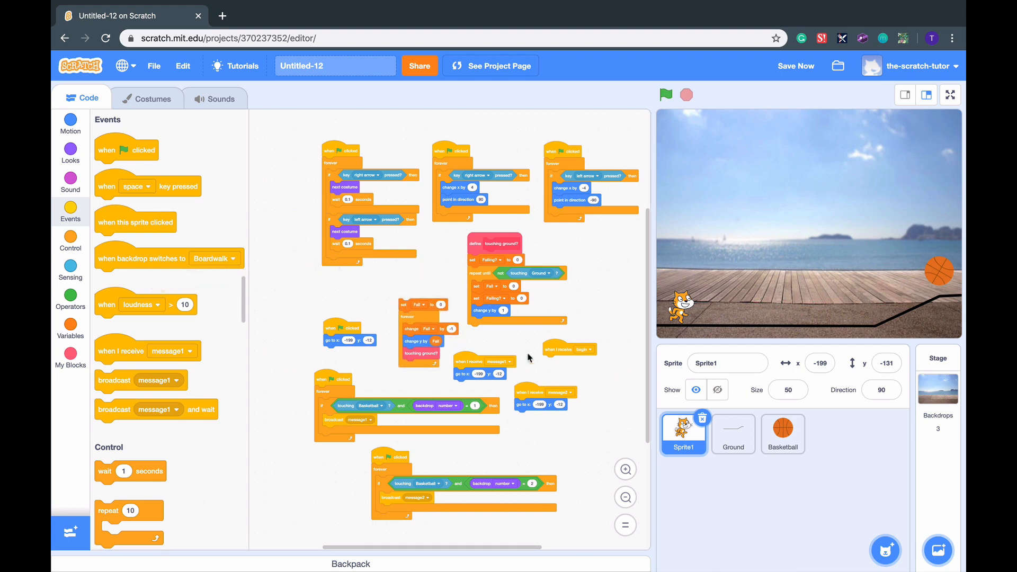
# Step: Attach Sprite1's gravity and other scripts under duplicated 'when I receive begin' hats
pyautogui.moveTo(550, 349); pyautogui.dragTo(425, 286)
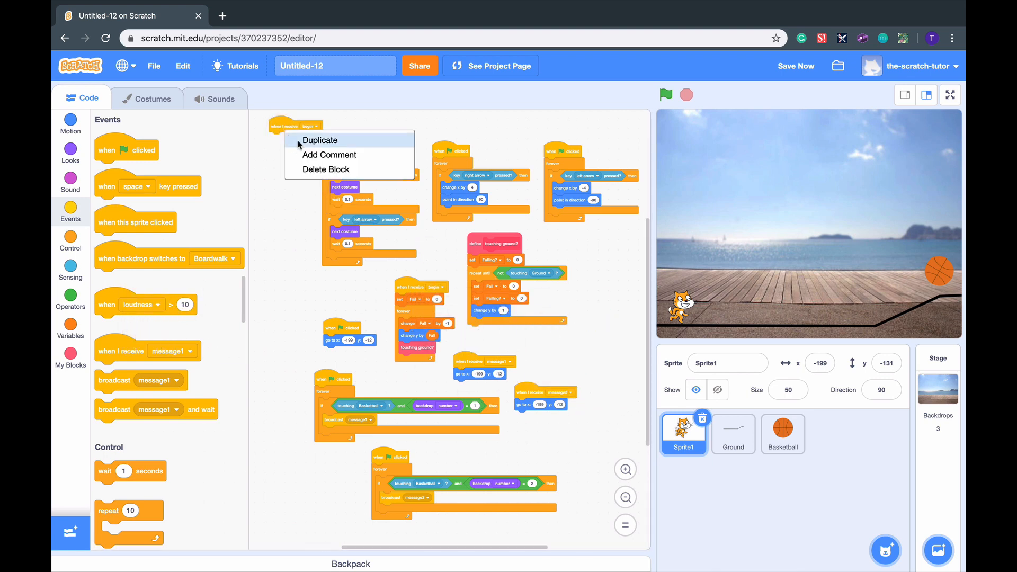
pyautogui.click(320, 140)
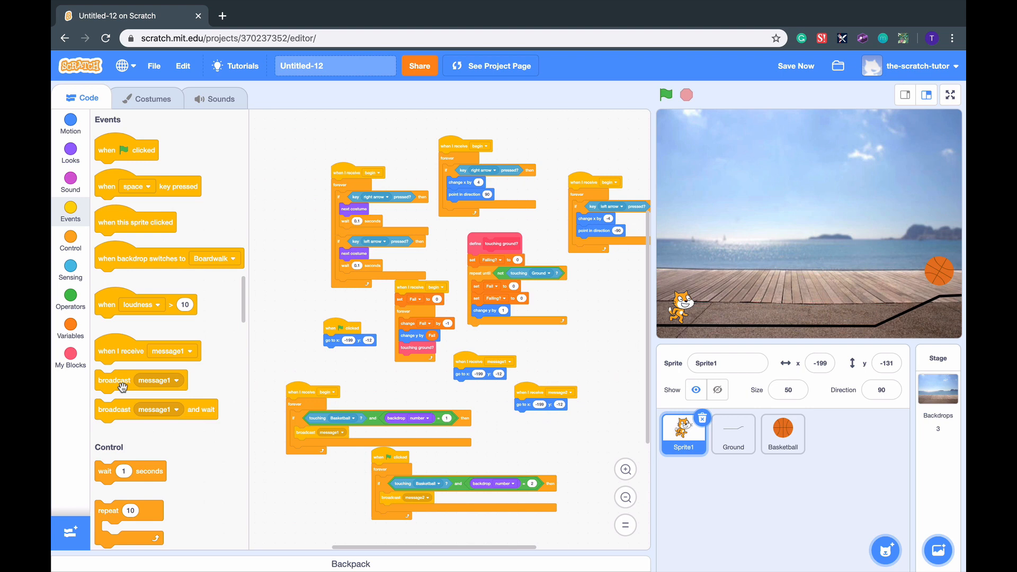
pyautogui.click(381, 358)
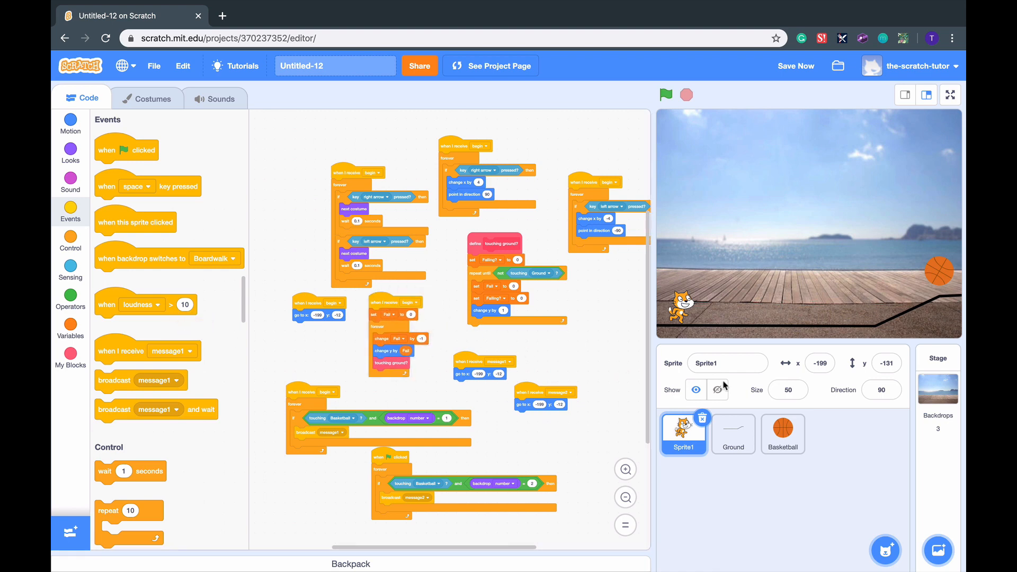
pyautogui.click(733, 434)
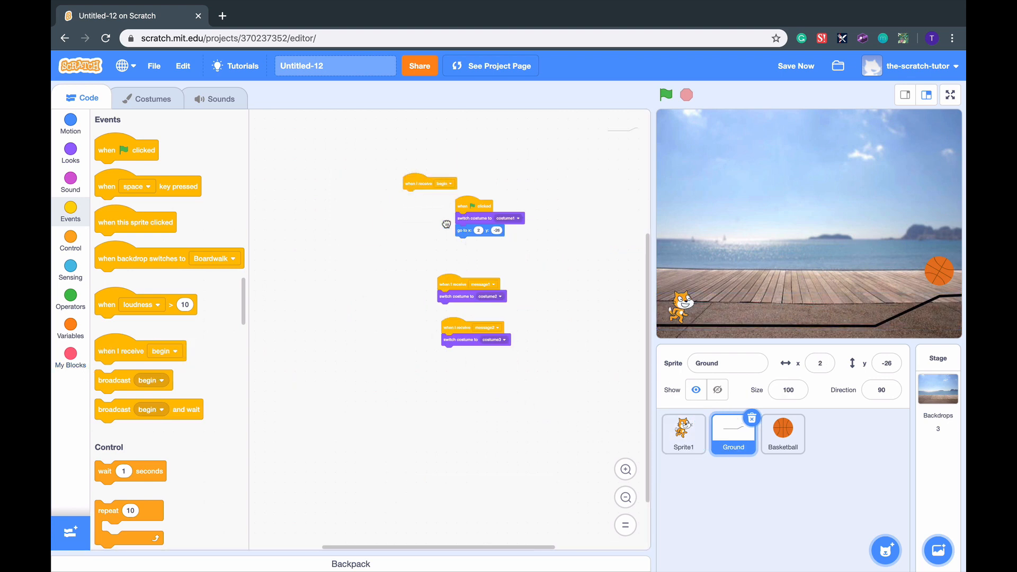
# Step: Start Basketball's spinning script with 'when I receive begin' and discard its green-flag hat
pyautogui.click(783, 433)
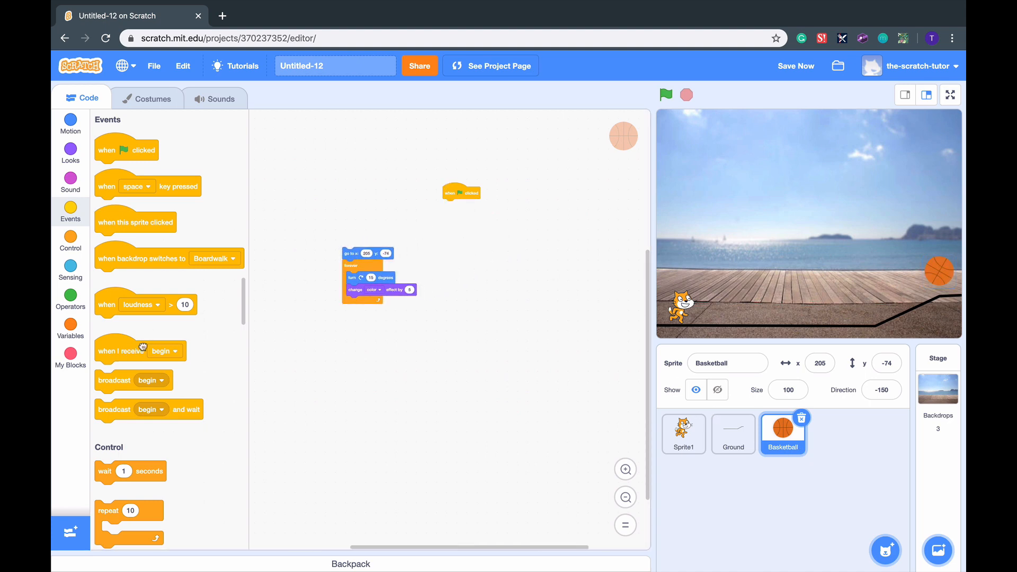
pyautogui.moveTo(139, 350); pyautogui.dragTo(374, 238)
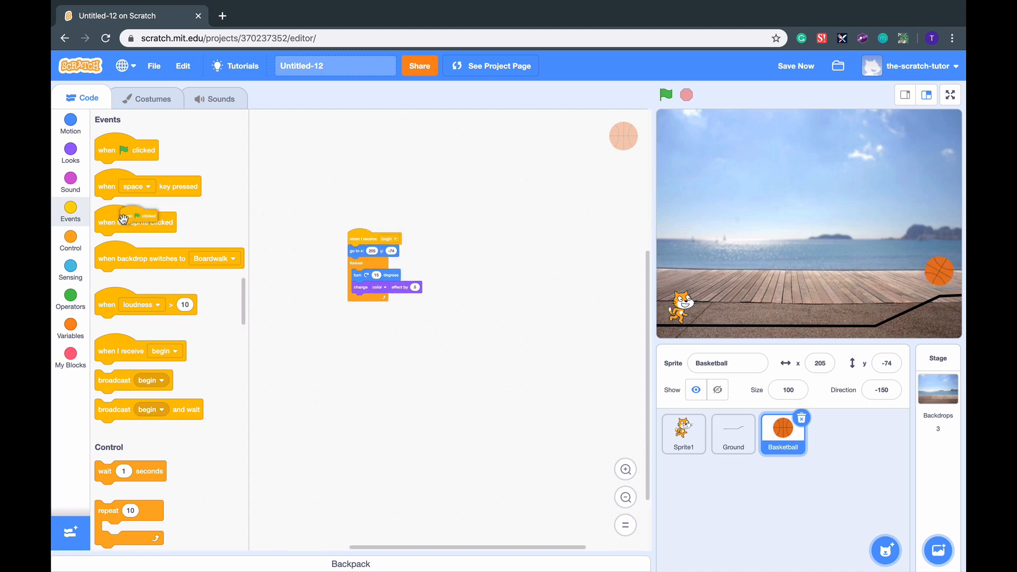
pyautogui.click(683, 434)
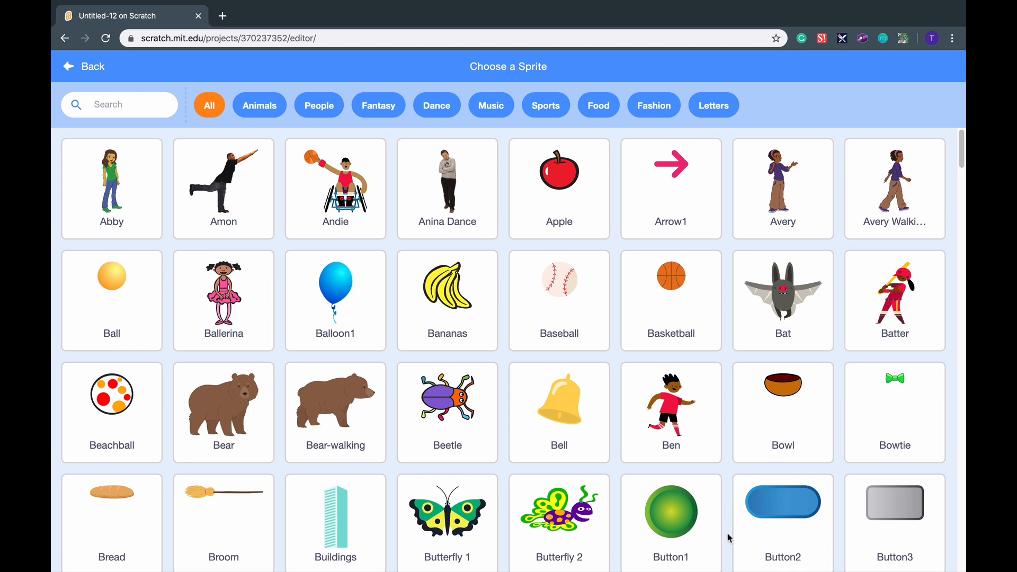
# Step: Add the Button2 sprite, move it lower on the stage, and delete its orange button2-b costume
pyautogui.click(782, 502)
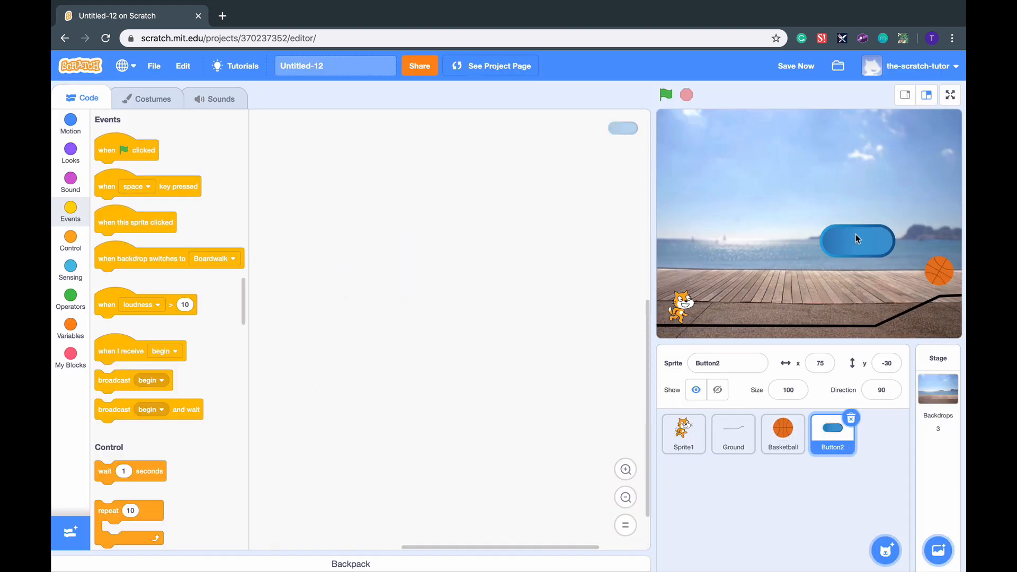
pyautogui.moveTo(858, 239); pyautogui.dragTo(815, 267)
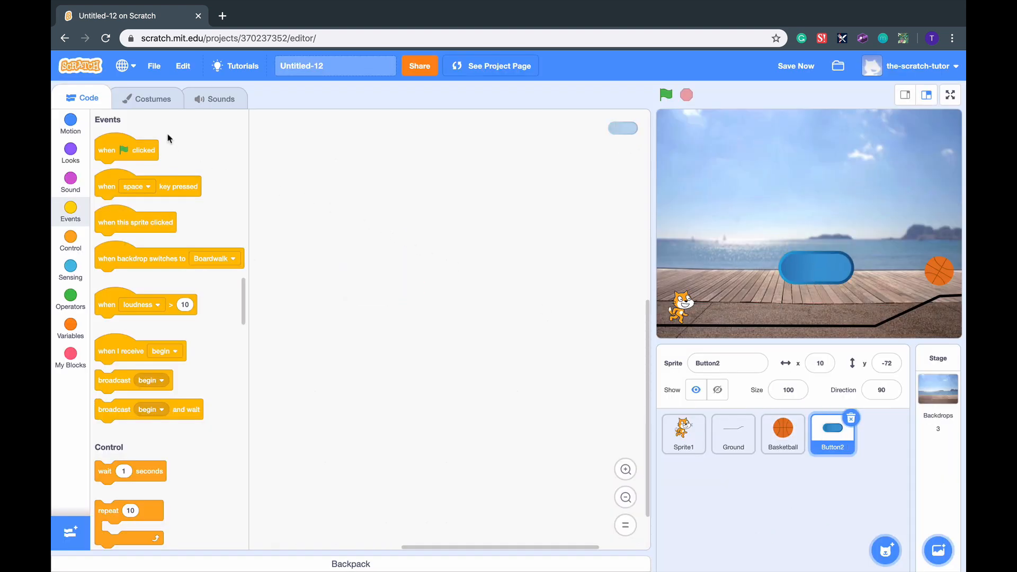
pyautogui.click(152, 98)
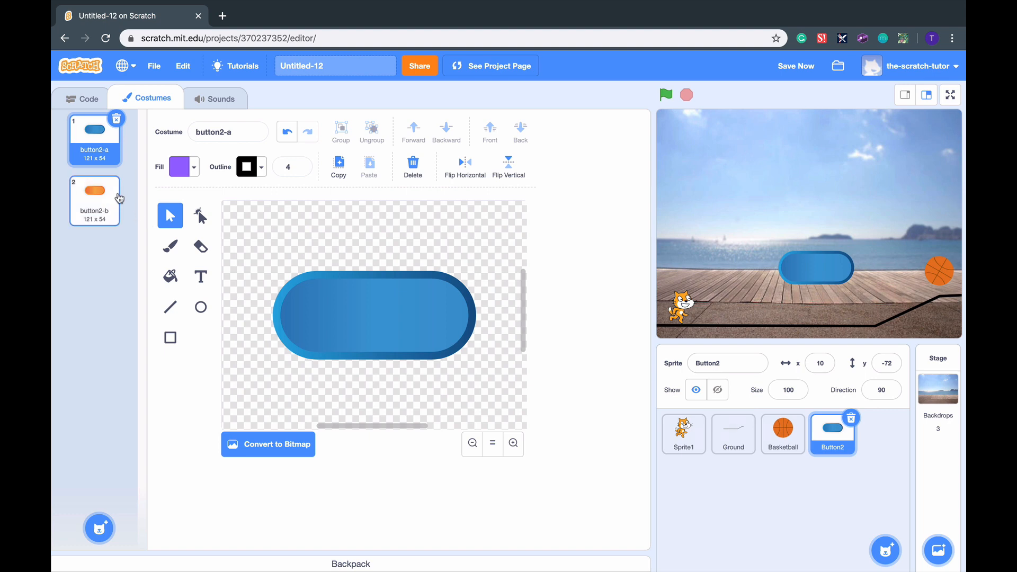
pyautogui.rightClick(94, 137)
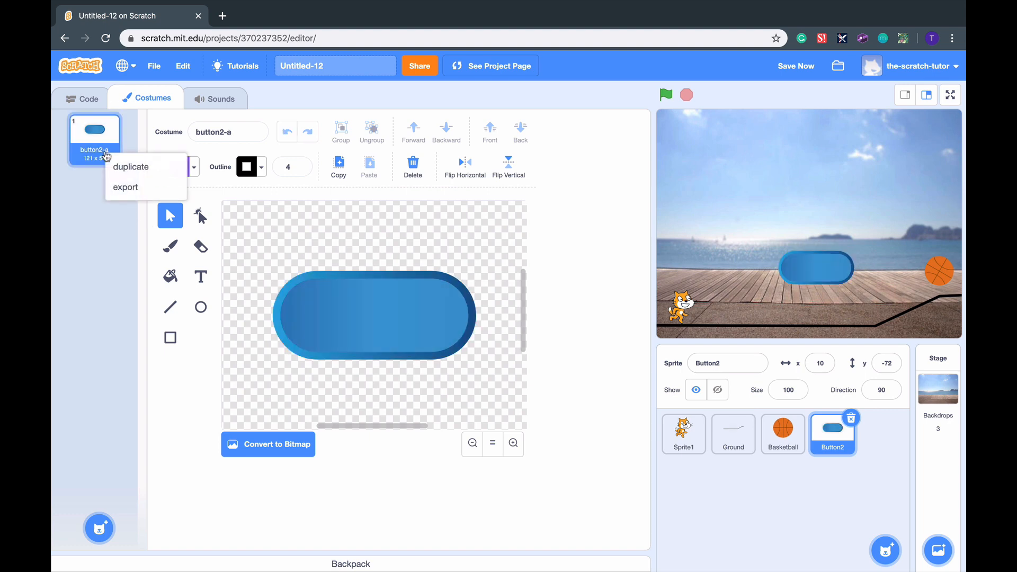
pyautogui.click(122, 183)
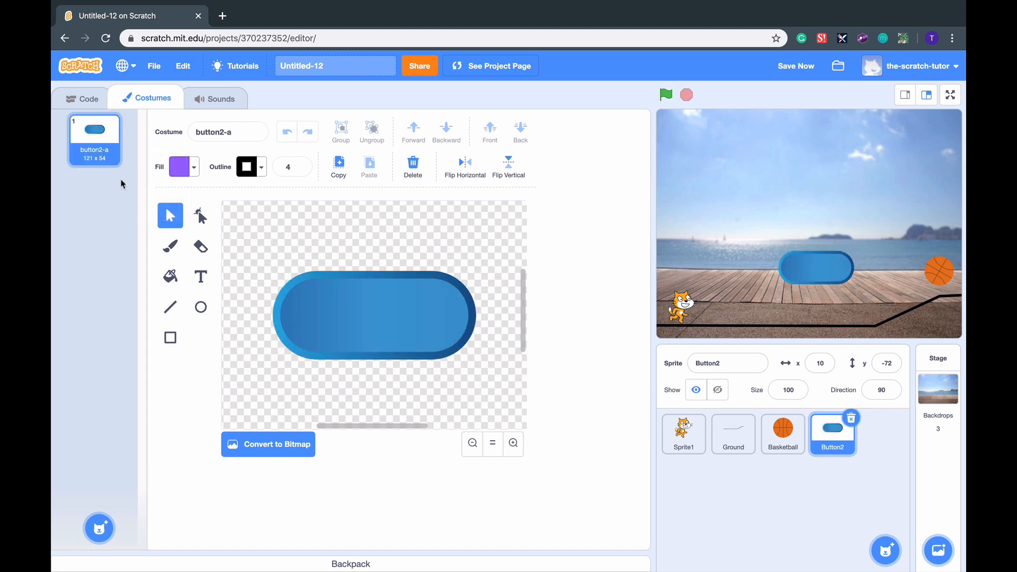
pyautogui.click(201, 276)
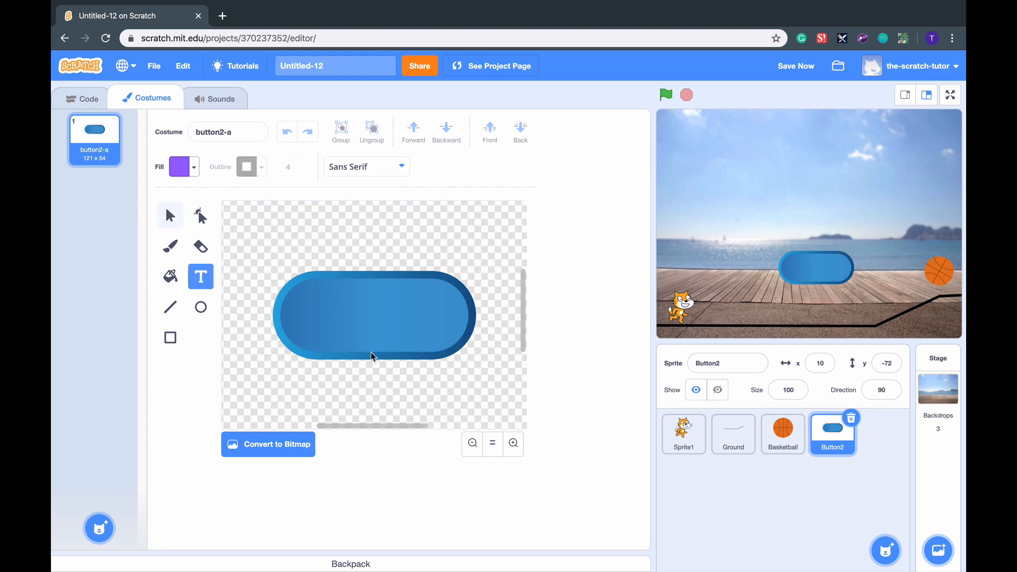
# Step: Type PLAY on the button costume and set its fill colour sliders to full-brightness red
pyautogui.write('PLAY')
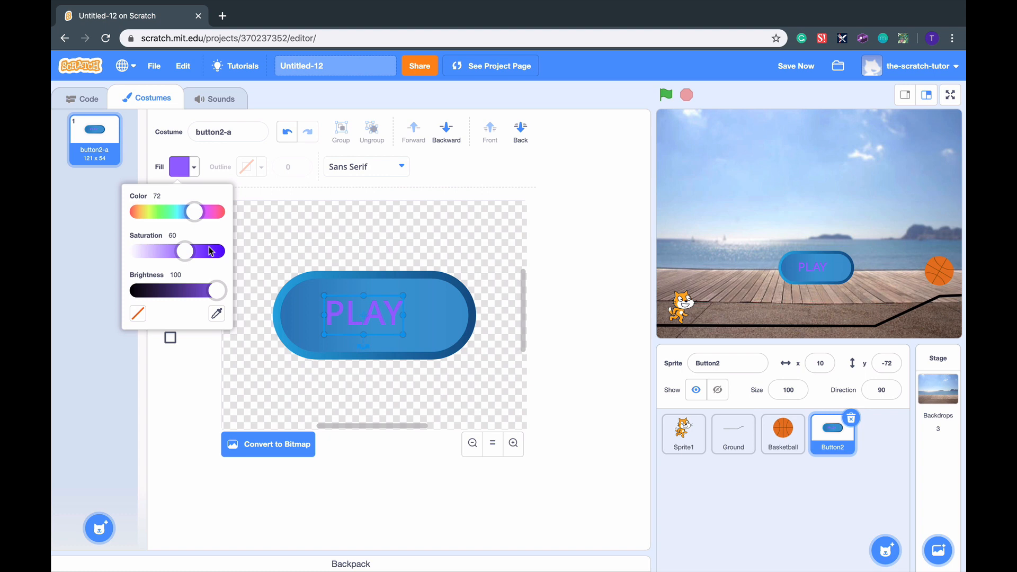
pyautogui.moveTo(217, 290); pyautogui.dragTo(153, 290)
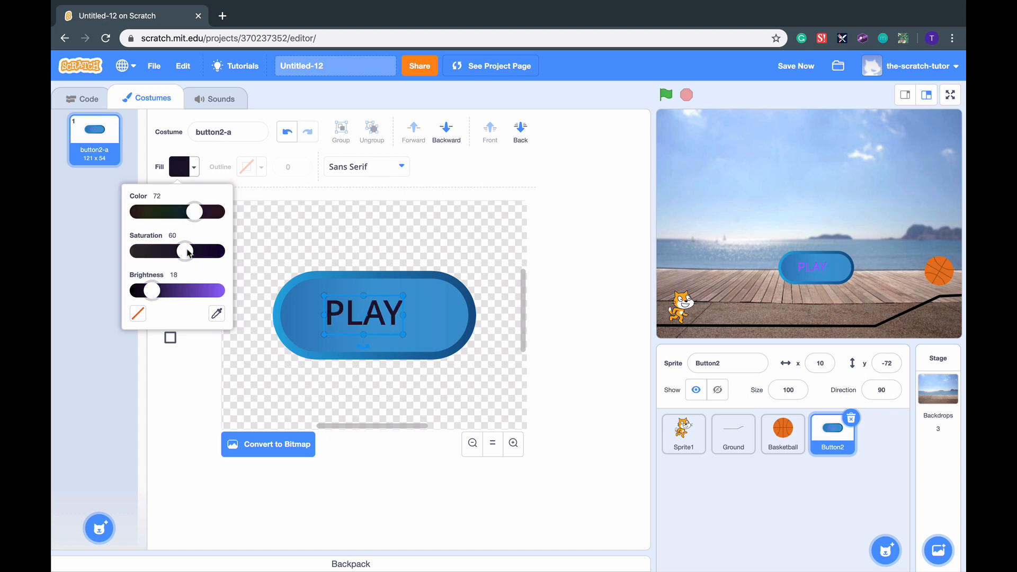
pyautogui.moveTo(152, 291); pyautogui.dragTo(208, 291)
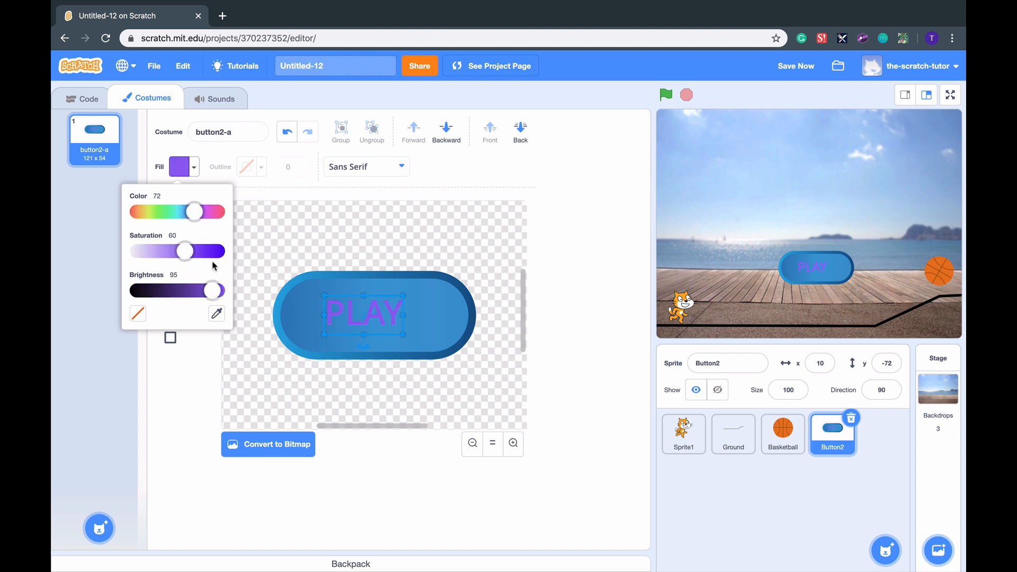
pyautogui.moveTo(194, 290); pyautogui.dragTo(217, 290)
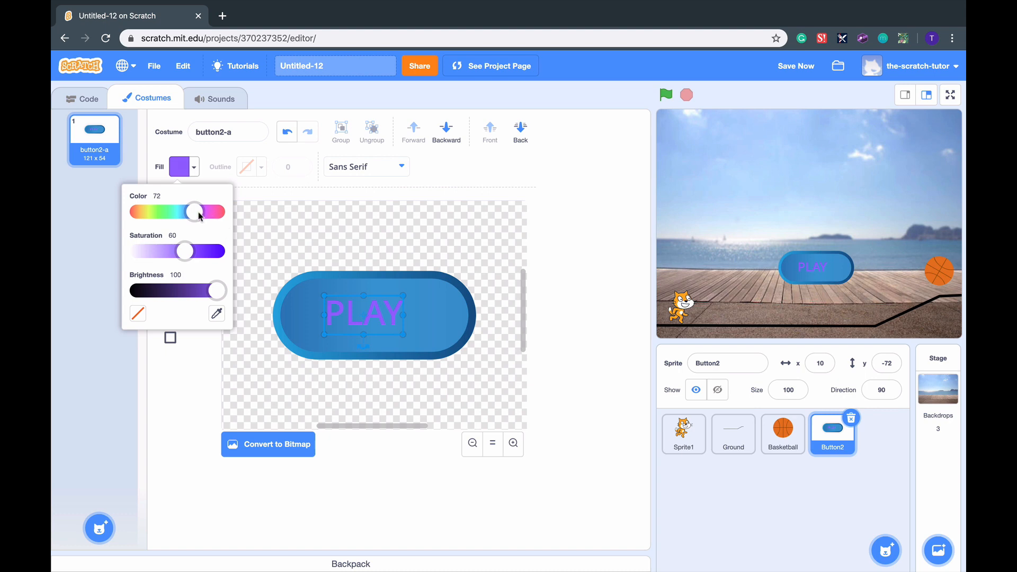
pyautogui.moveTo(199, 212); pyautogui.dragTo(217, 212)
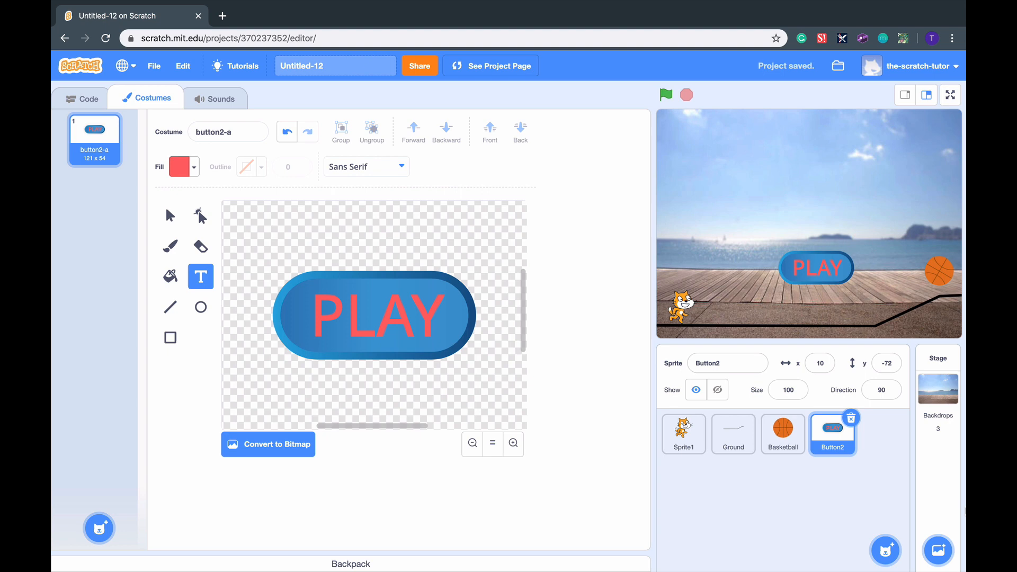
pyautogui.moveTo(921, 401)
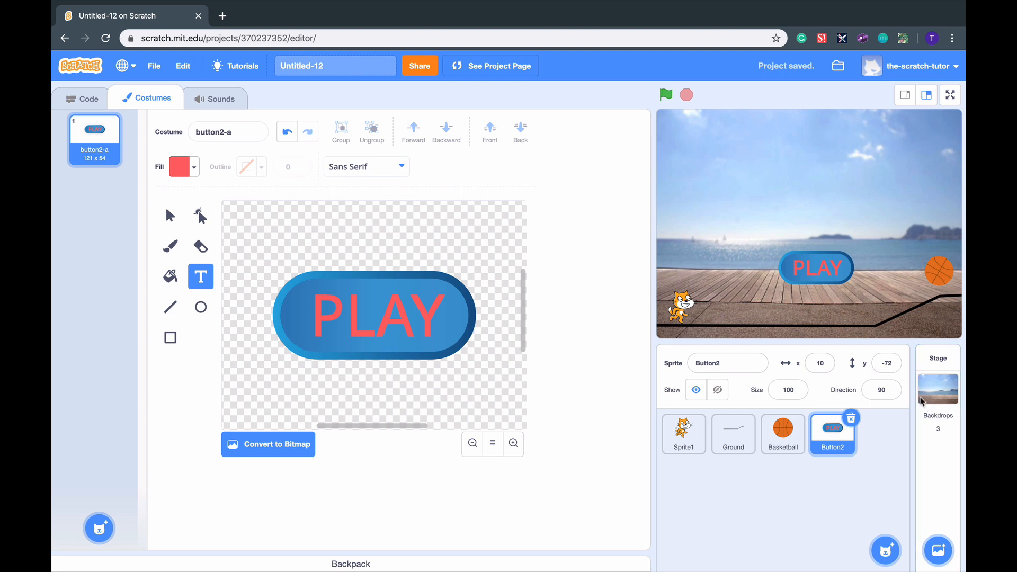
# Step: Paint a new backdrop and ready a teal-coloured text tool on it
pyautogui.click(938, 388)
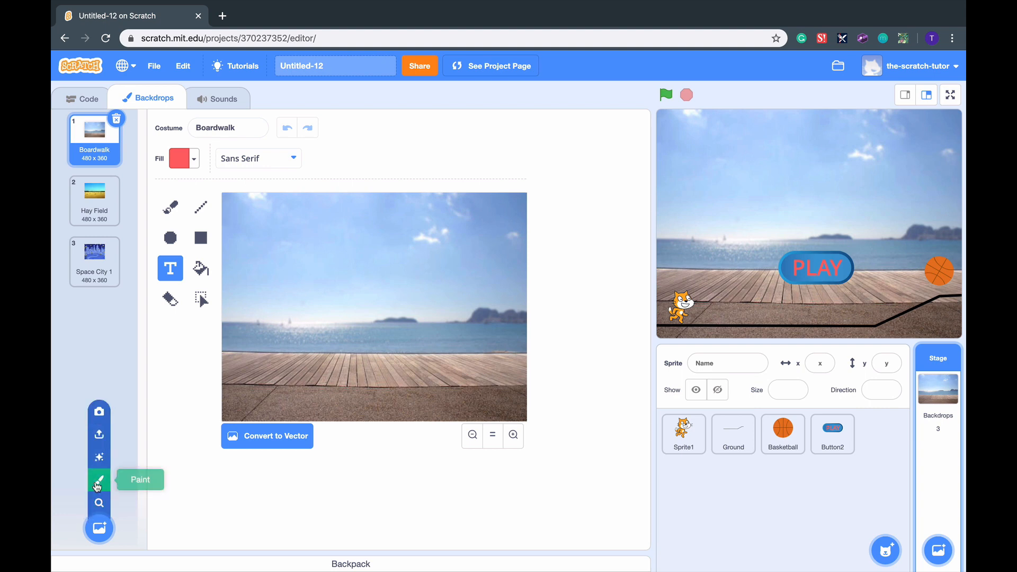
pyautogui.click(99, 480)
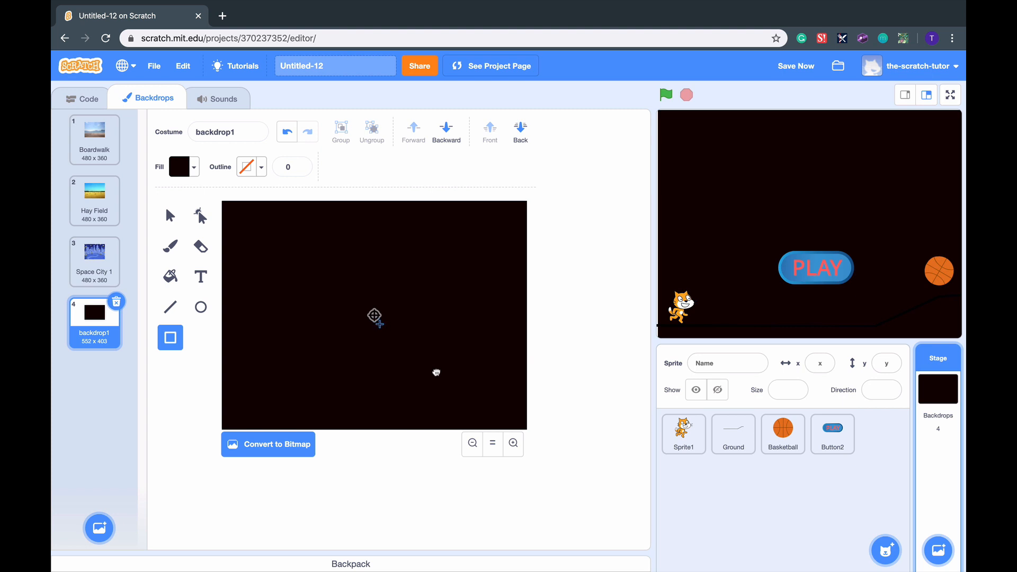
pyautogui.moveTo(415, 541)
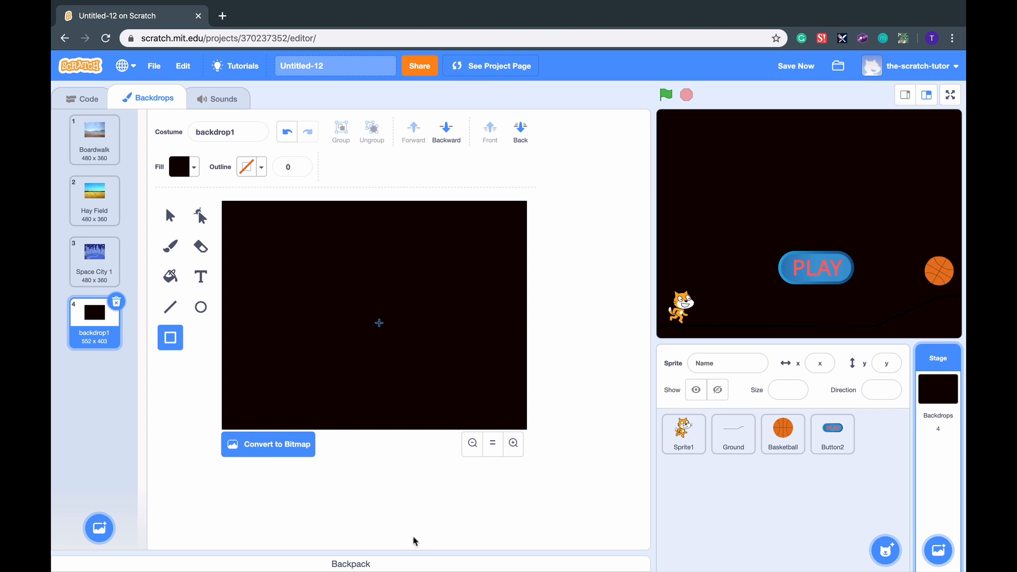
pyautogui.click(201, 277)
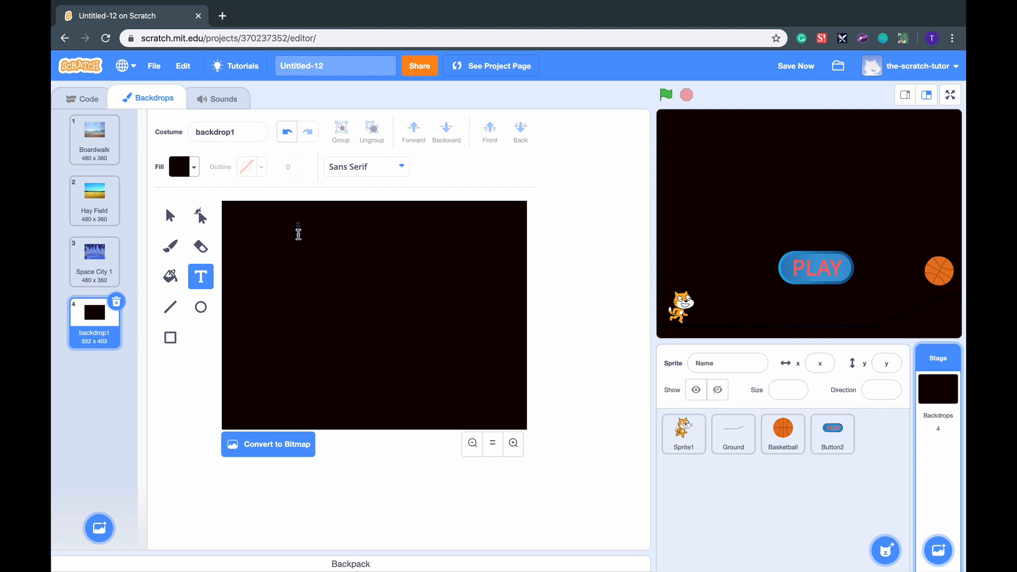
pyautogui.click(195, 167)
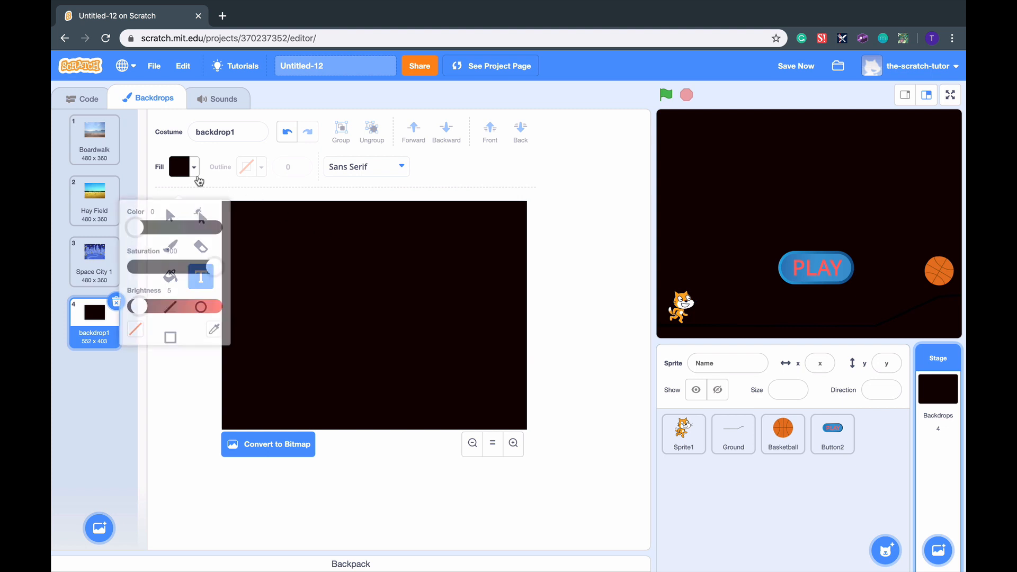
pyautogui.moveTo(136, 211); pyautogui.dragTo(178, 211)
pyautogui.write('S')
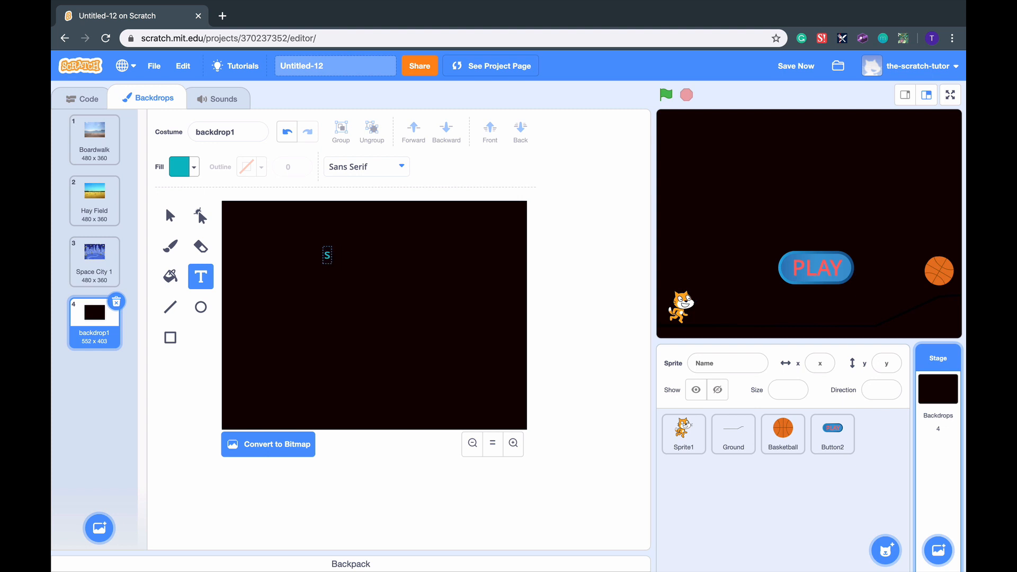
# Step: Type 'Welcome to Scratch Platformer', fix the typo, and select the text for enlarging
pyautogui.write('Z')
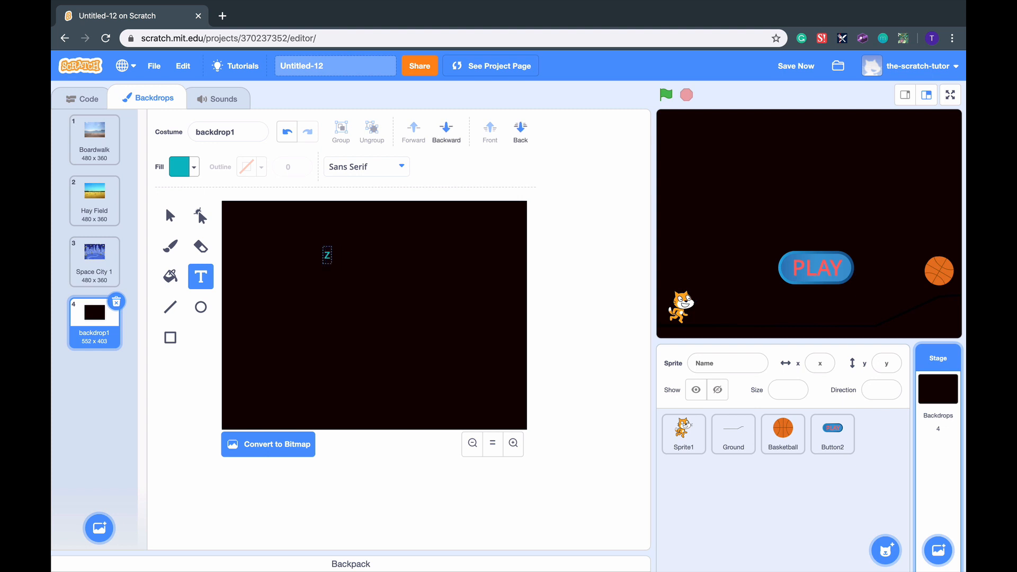
pyautogui.write('Welc')
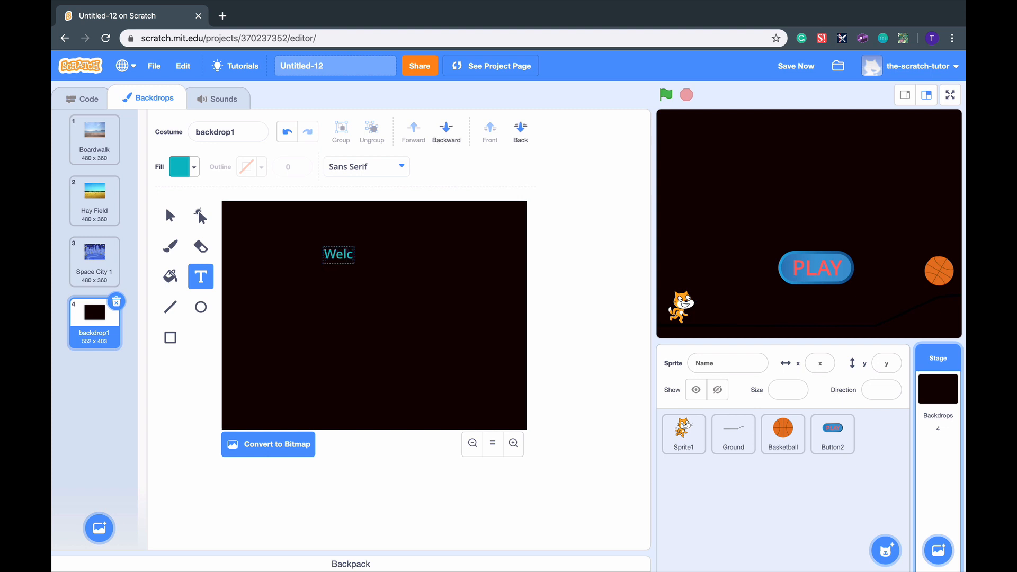
pyautogui.write('ome to Scratch')
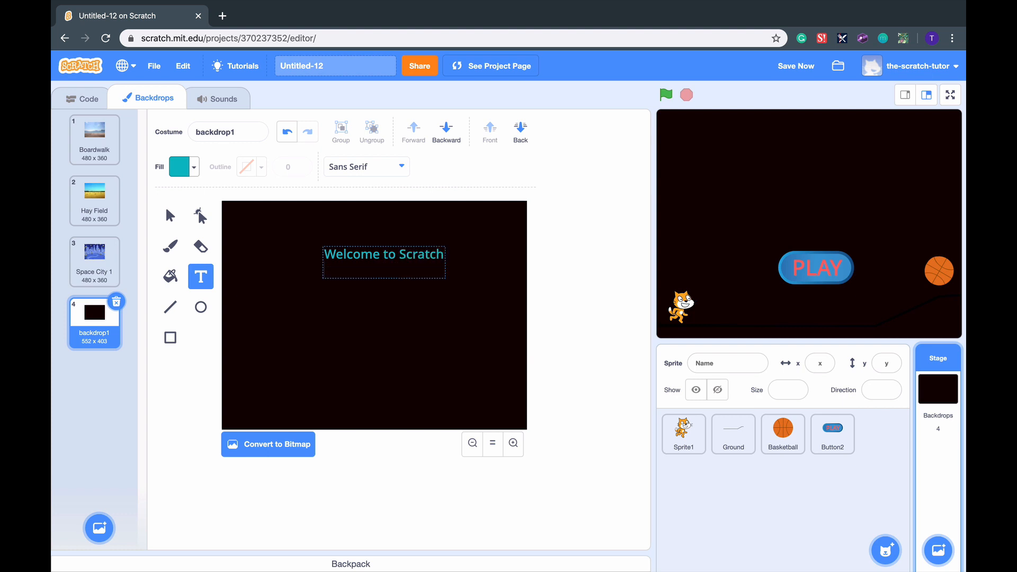
pyautogui.write('Platf')
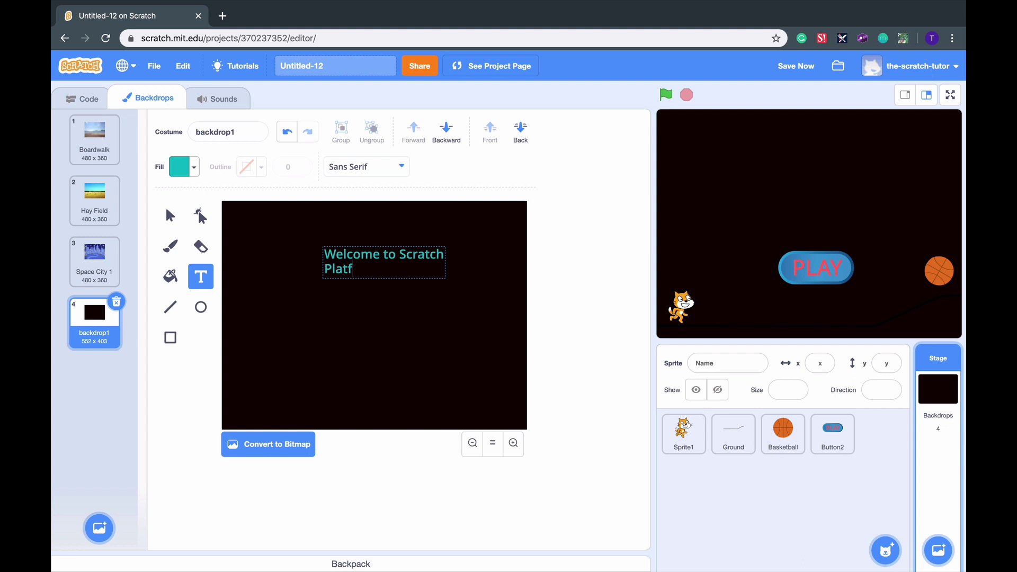
pyautogui.write('ormerr')
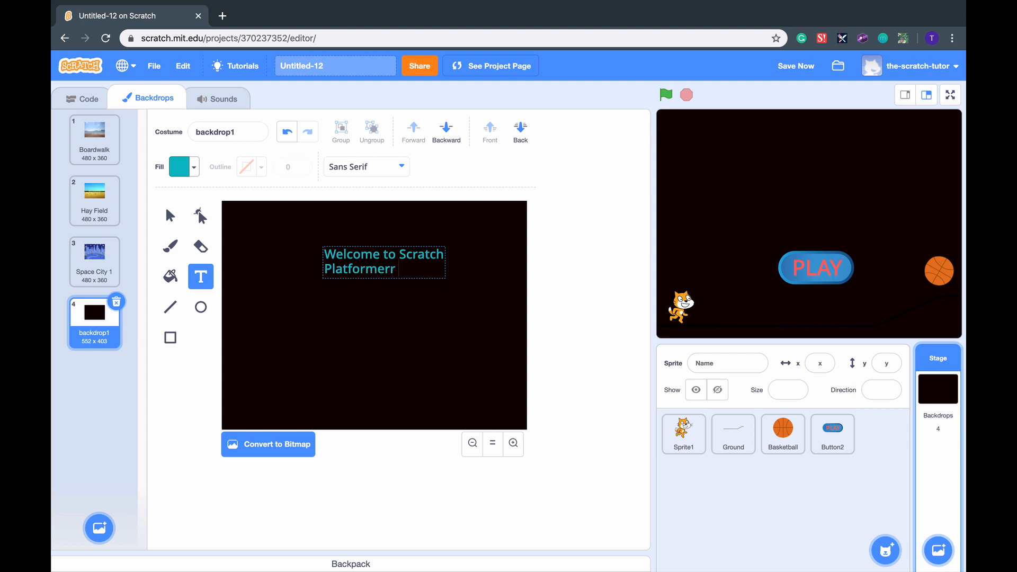
pyautogui.press('Backspace')
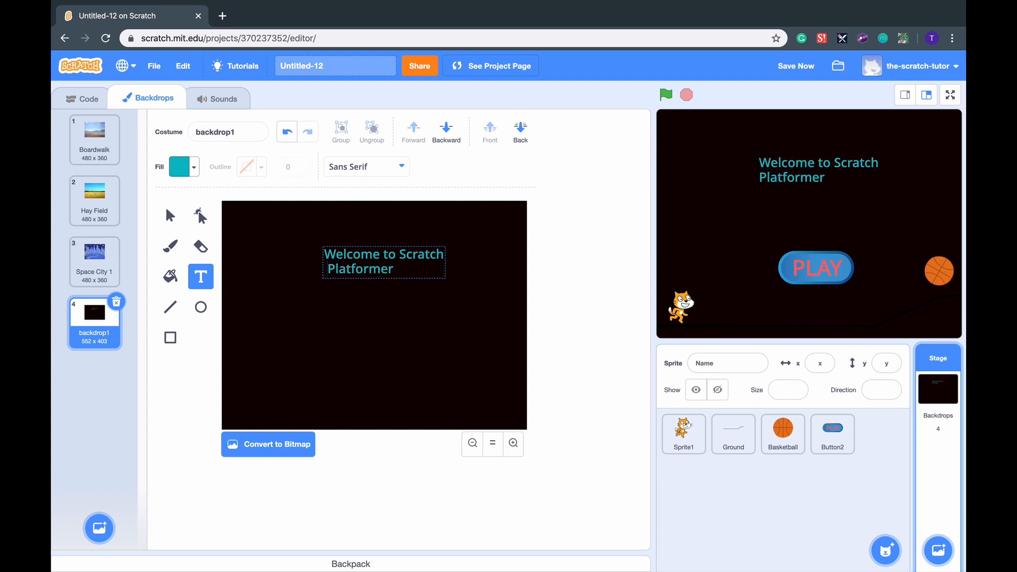
pyautogui.click(383, 262)
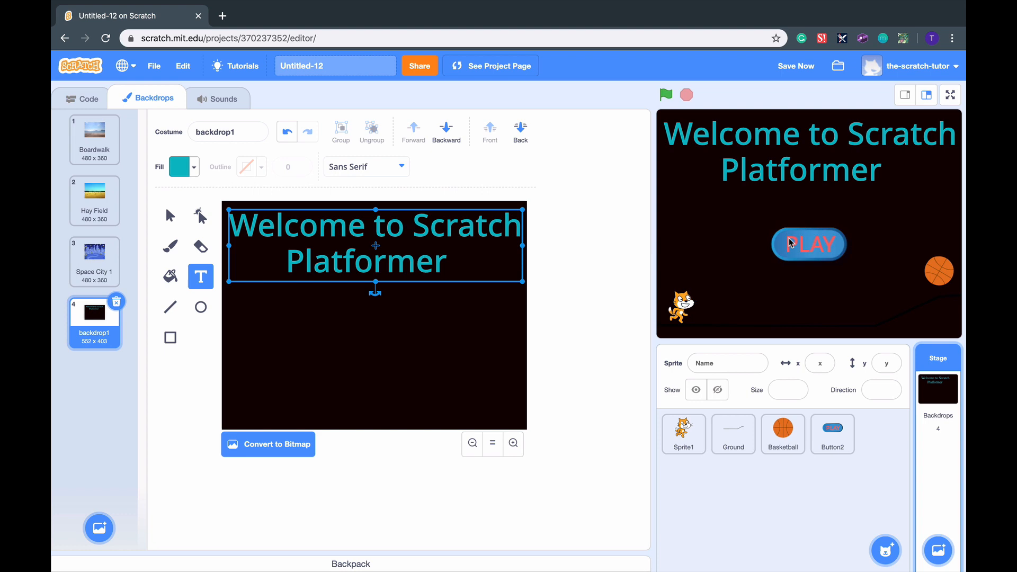
# Step: Select the PLAY text on Button2's costume and lower its fill to dark red
pyautogui.click(832, 434)
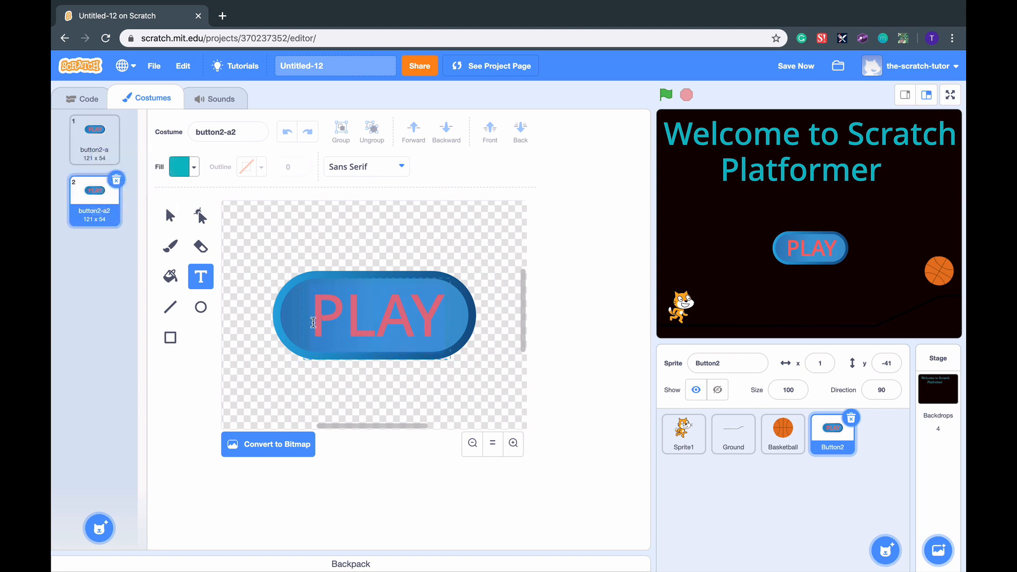
pyautogui.click(180, 166)
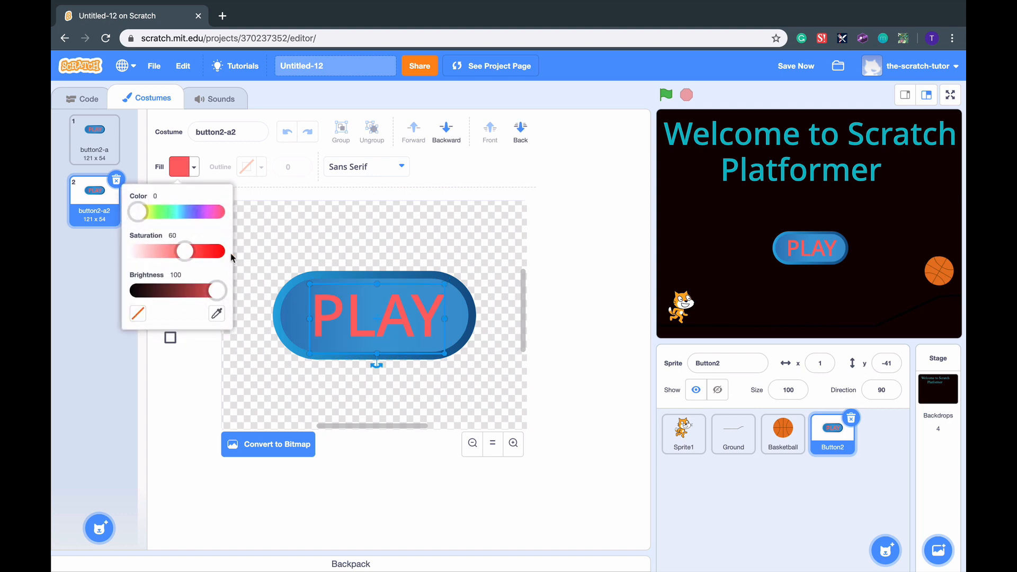
pyautogui.moveTo(186, 251); pyautogui.dragTo(208, 251)
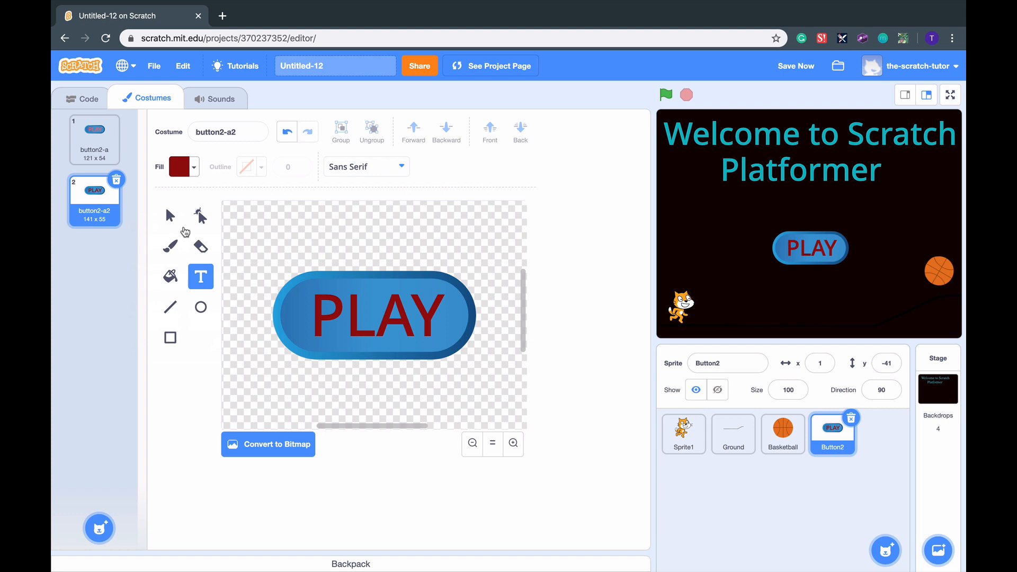
pyautogui.moveTo(90, 164)
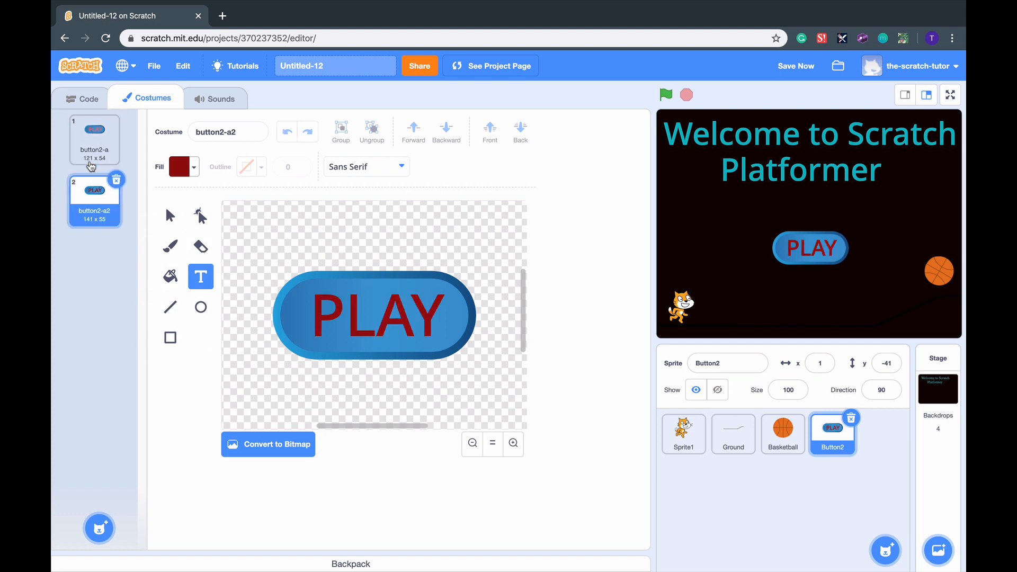
# Step: Build Button2's script: green flag, show, forever if touching mouse-pointer, change size by 50
pyautogui.click(94, 139)
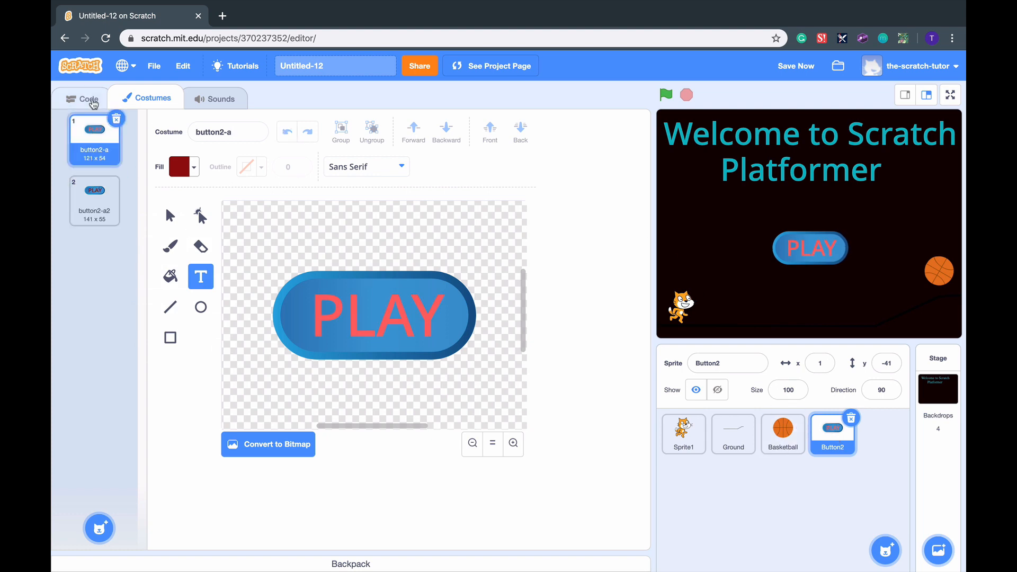
pyautogui.click(87, 99)
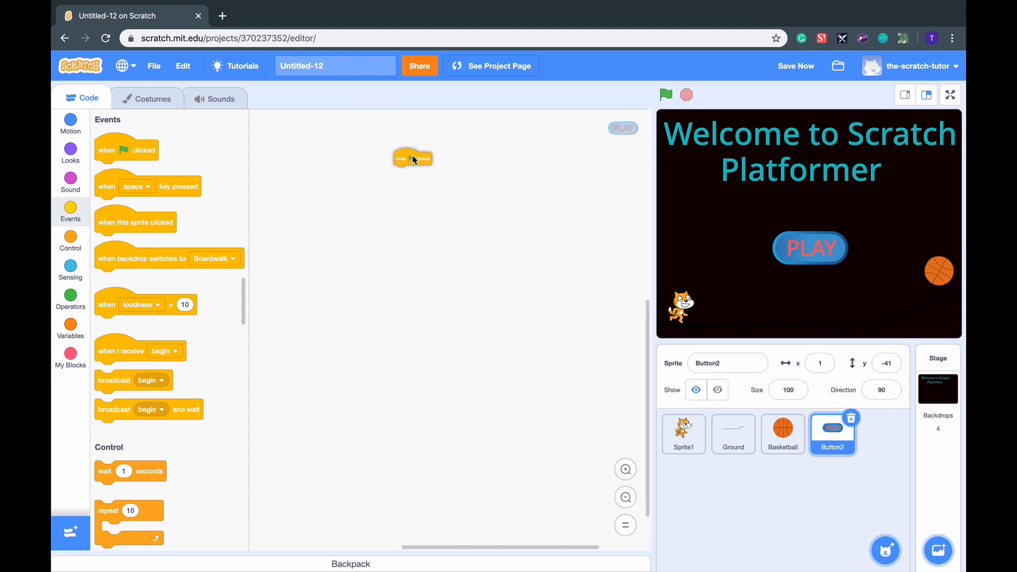
pyautogui.click(70, 154)
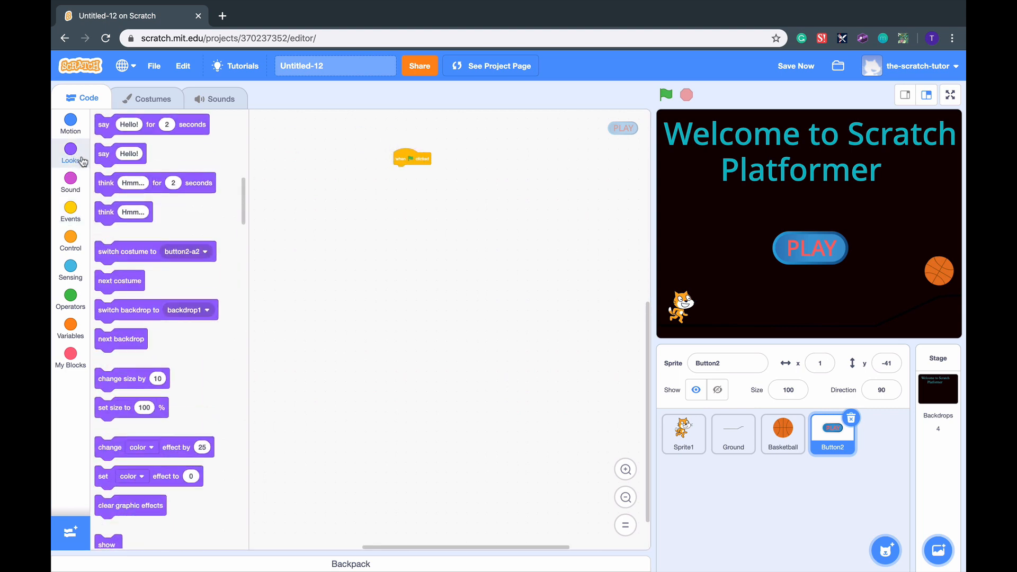
pyautogui.scroll(-3)
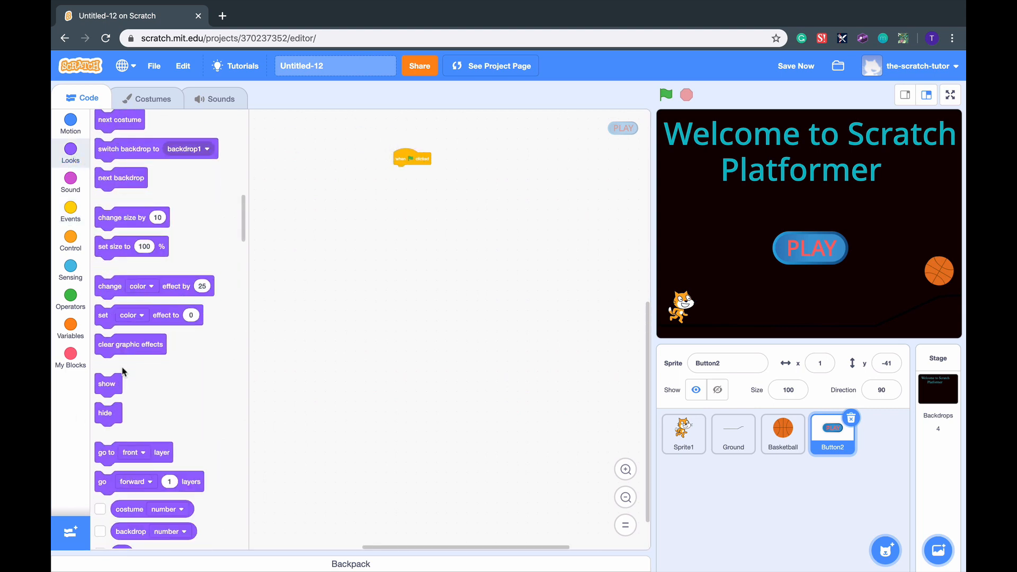
pyautogui.moveTo(107, 383); pyautogui.dragTo(401, 171)
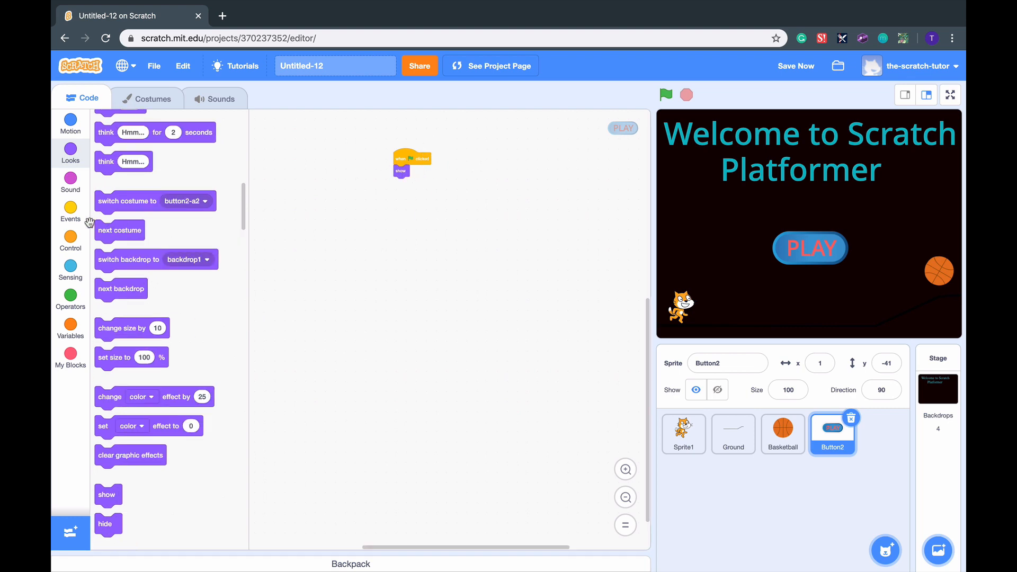
pyautogui.click(70, 208)
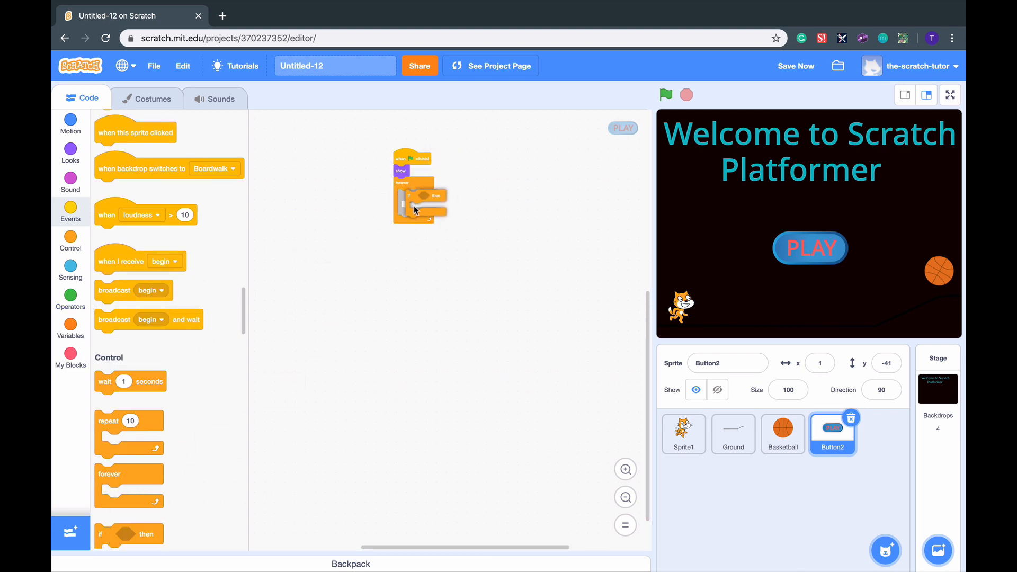
pyautogui.click(70, 271)
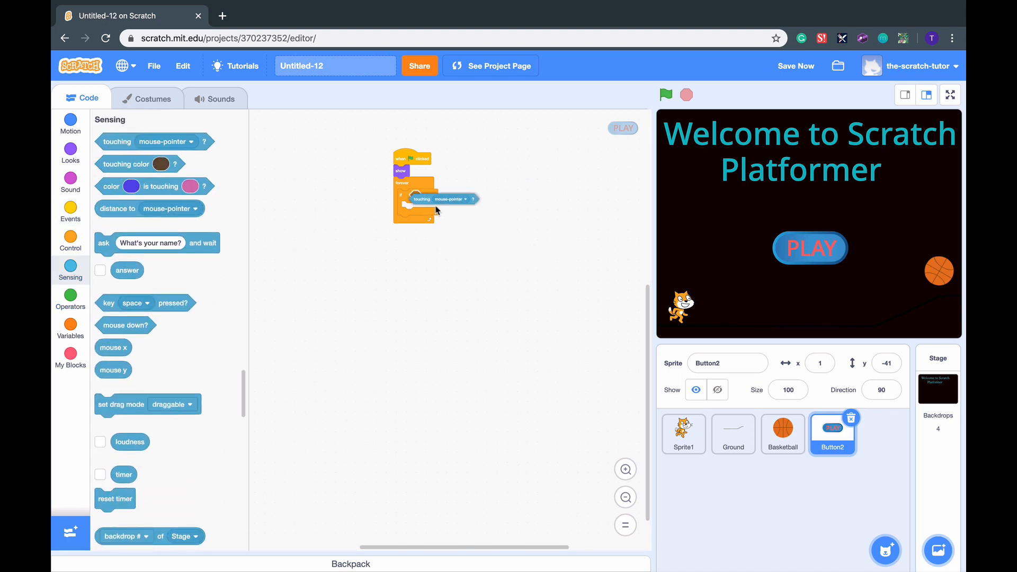
pyautogui.click(69, 121)
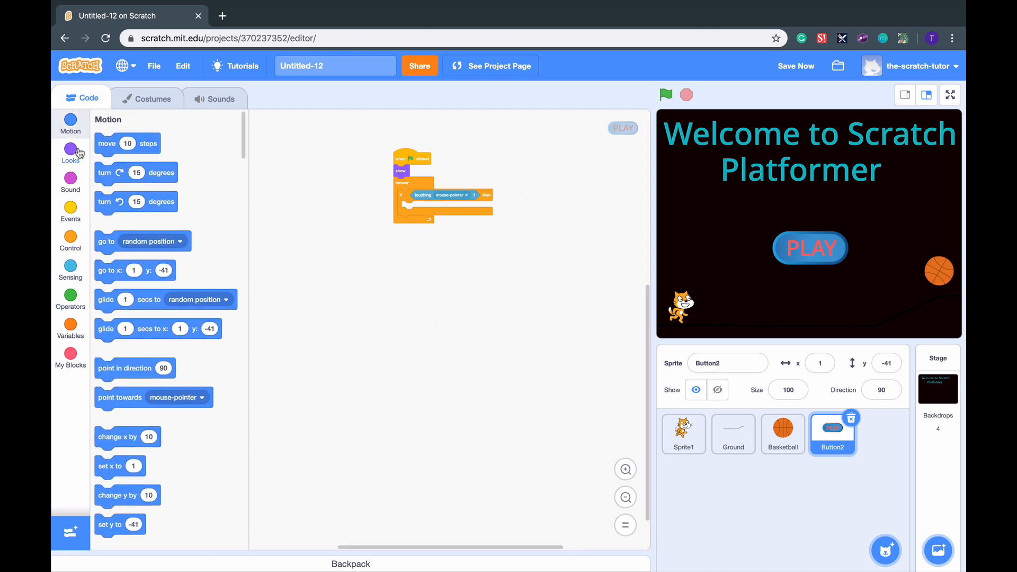
pyautogui.click(69, 151)
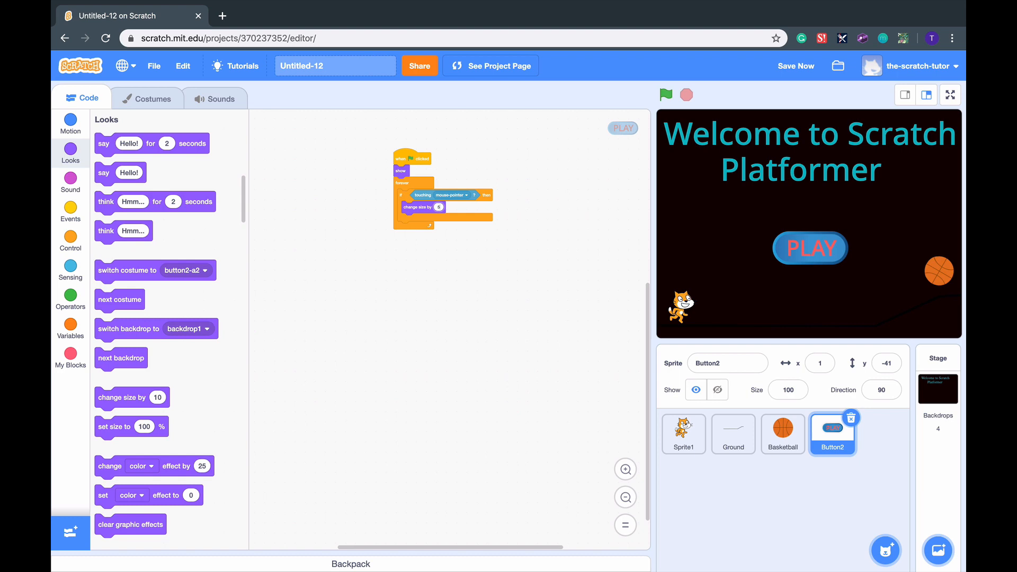
pyautogui.write('50')
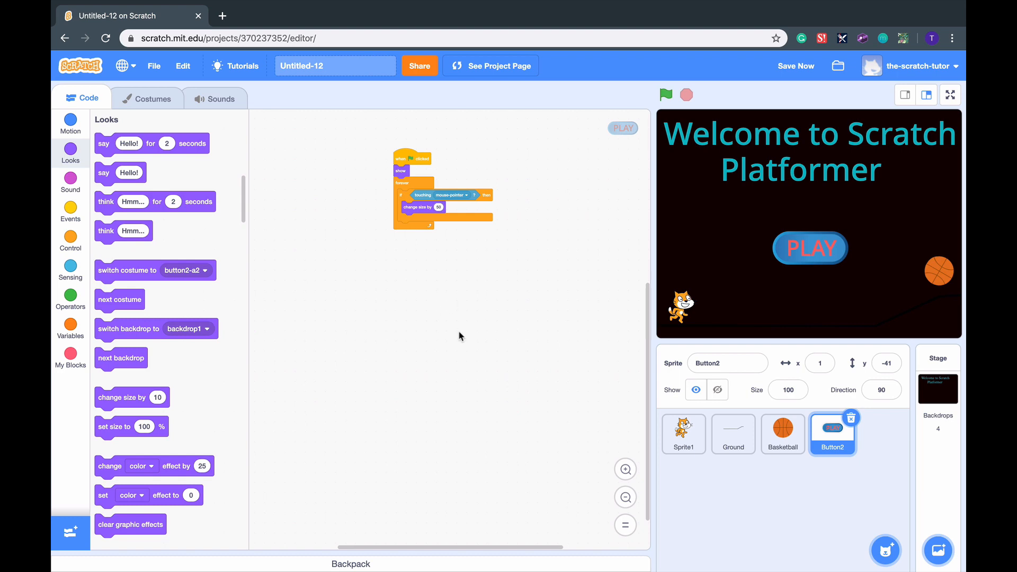
pyautogui.moveTo(71, 227)
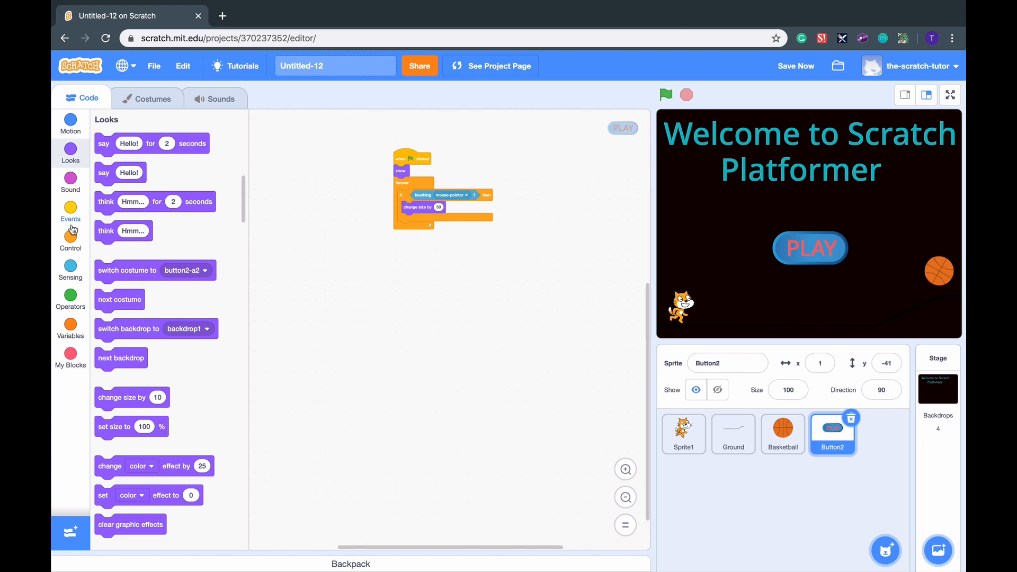
# Step: Replace the forever loop's if with an if-else on touching mouse-pointer, pulling out size blocks
pyautogui.click(71, 241)
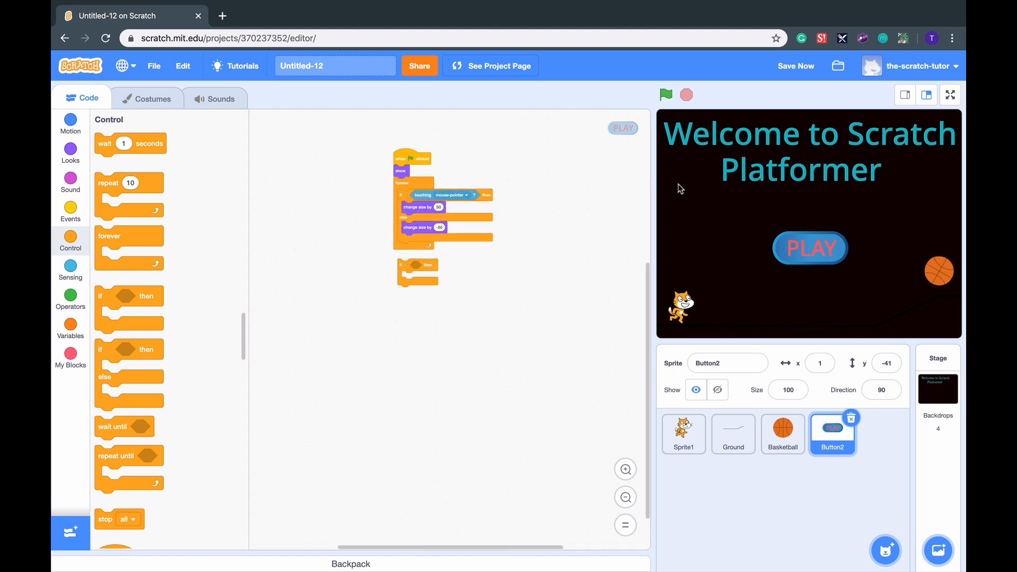
pyautogui.click(666, 94)
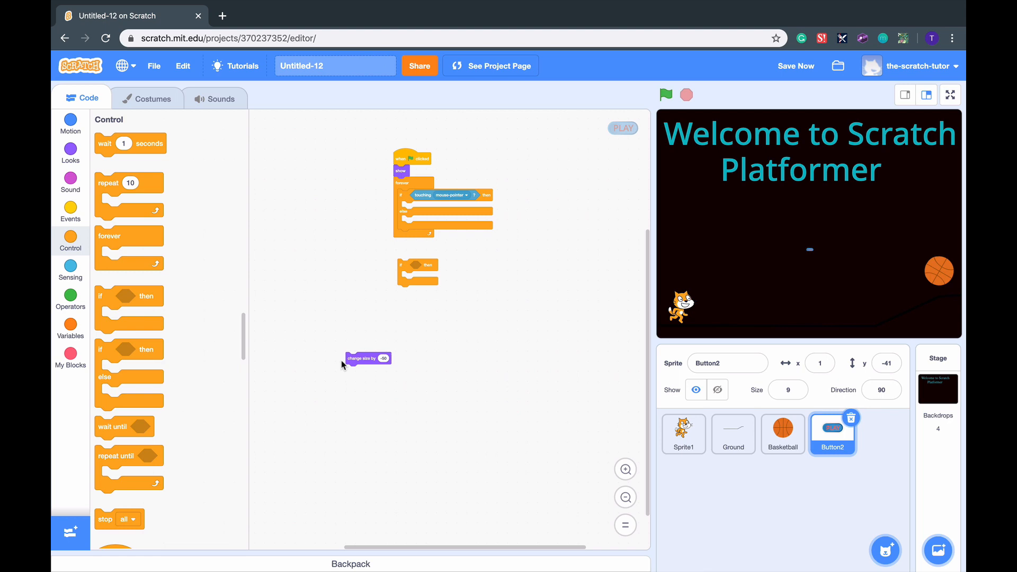
# Step: Add a set size block to the if branch, change it to 300%, and test with the green flag
pyautogui.click(70, 152)
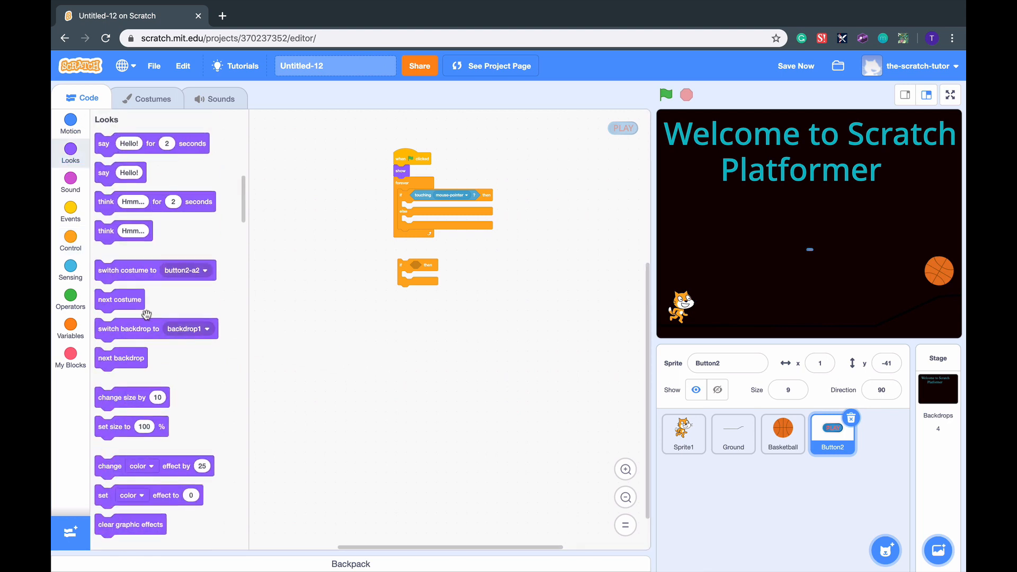
pyautogui.moveTo(132, 426); pyautogui.dragTo(428, 206)
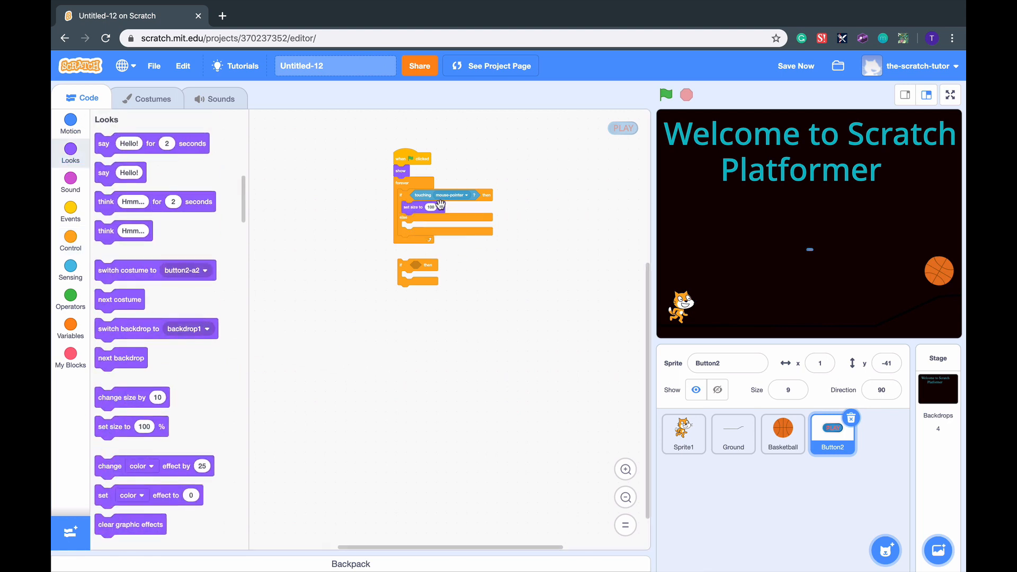
pyautogui.moveTo(629, 315)
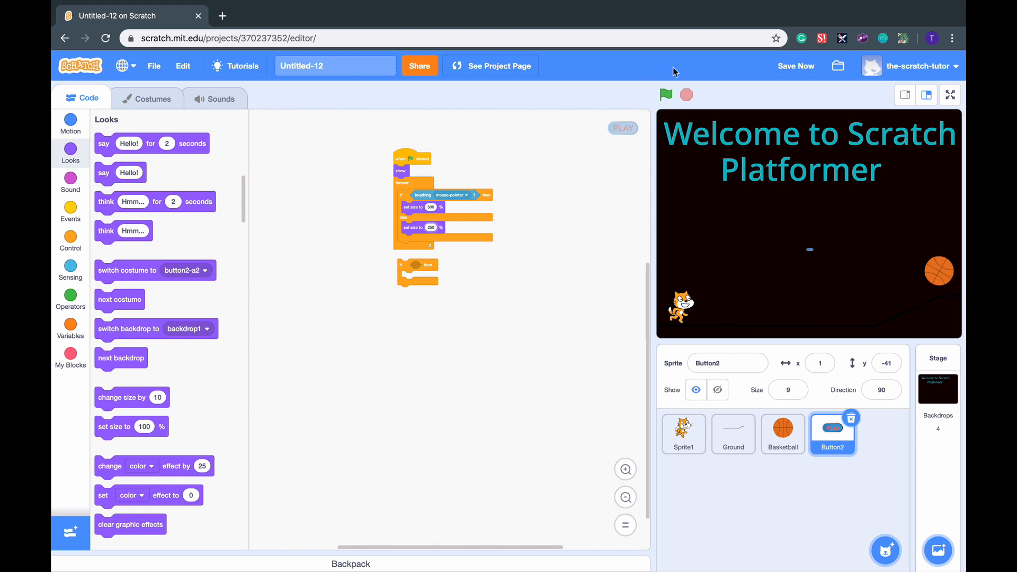
pyautogui.click(666, 94)
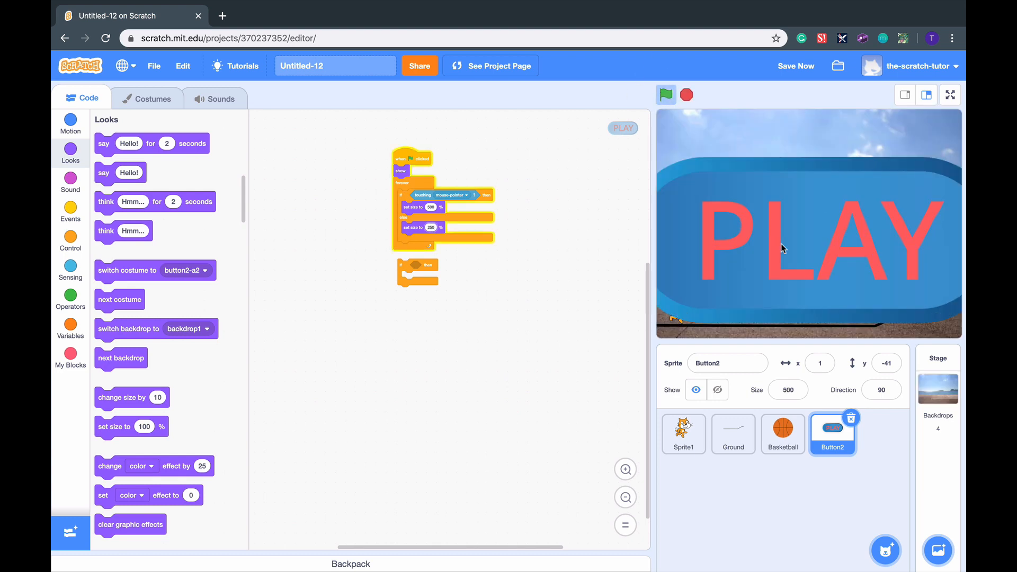
pyautogui.click(686, 95)
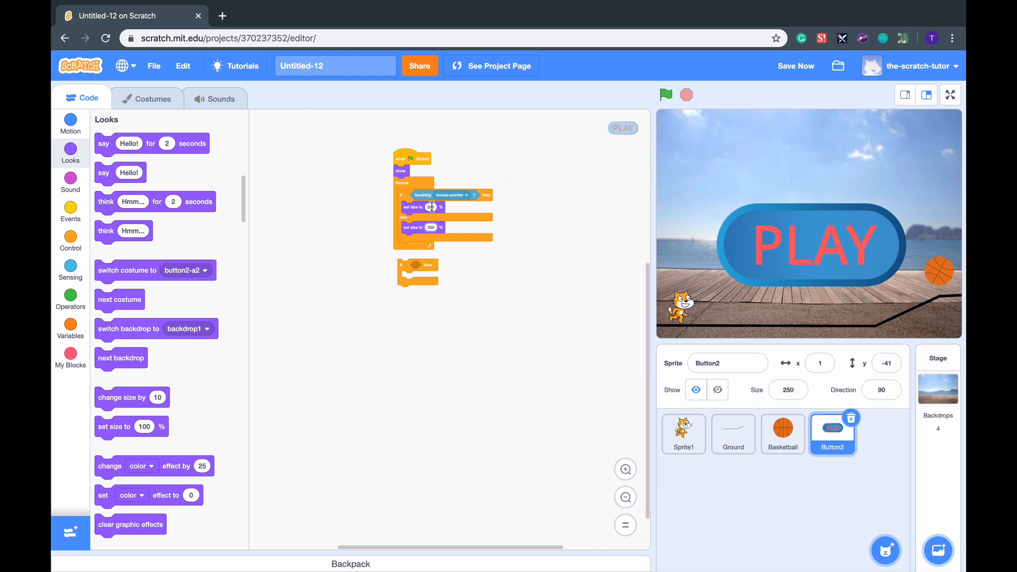
pyautogui.write('300')
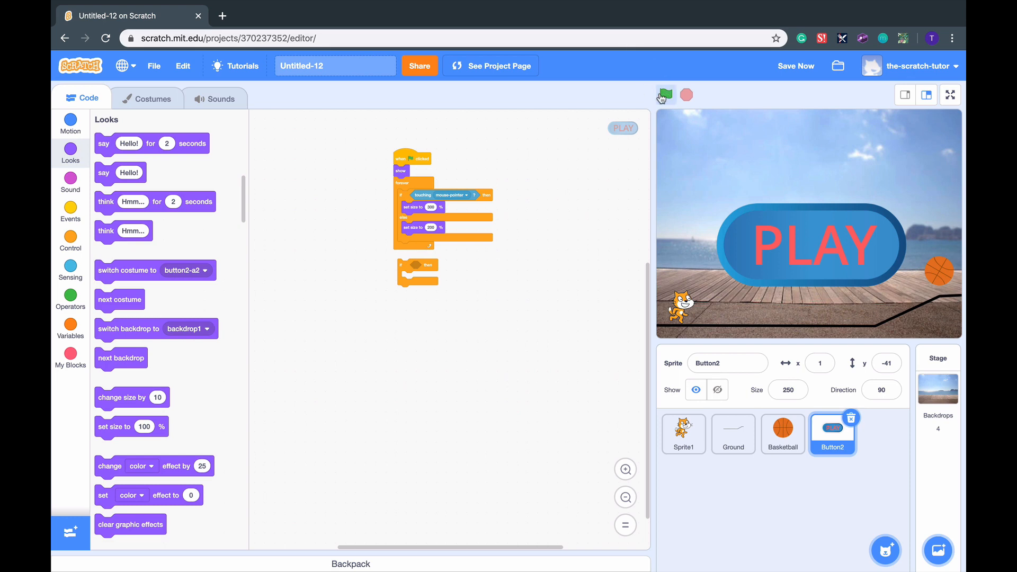
pyautogui.click(666, 95)
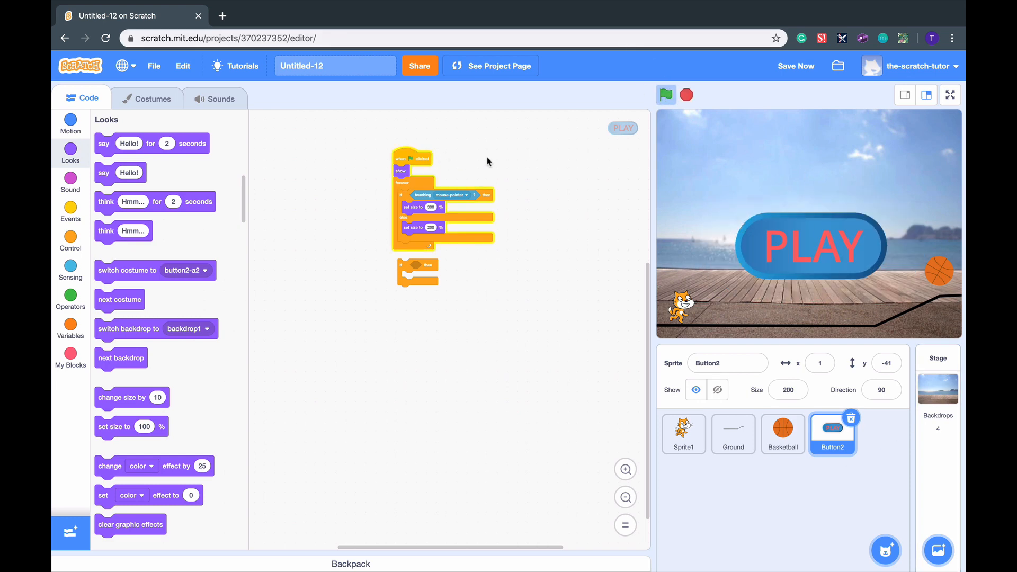
pyautogui.click(937, 389)
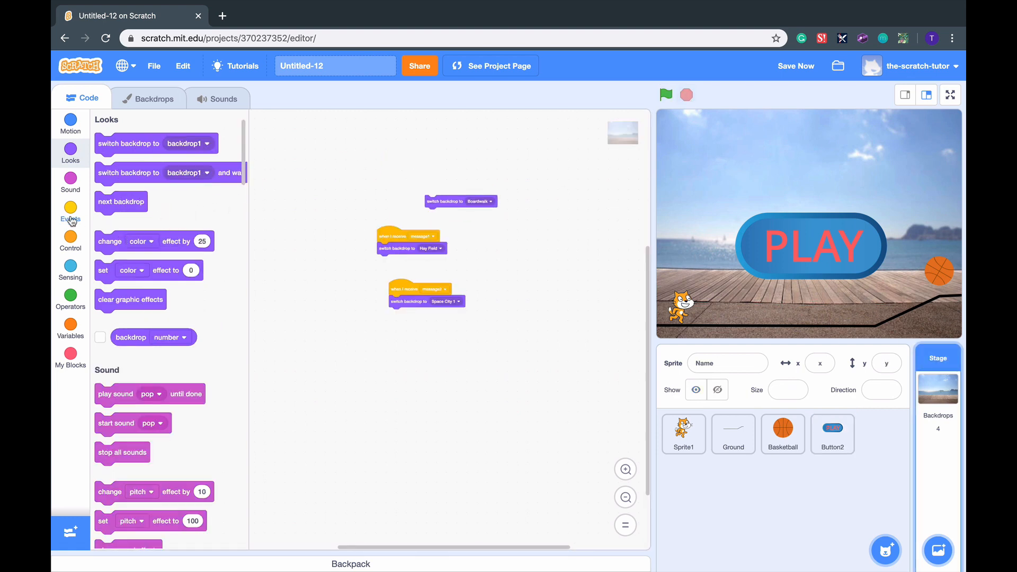
# Step: Script the Stage to show backdrop1 on green flag and Boardwalk on receiving begin
pyautogui.click(70, 212)
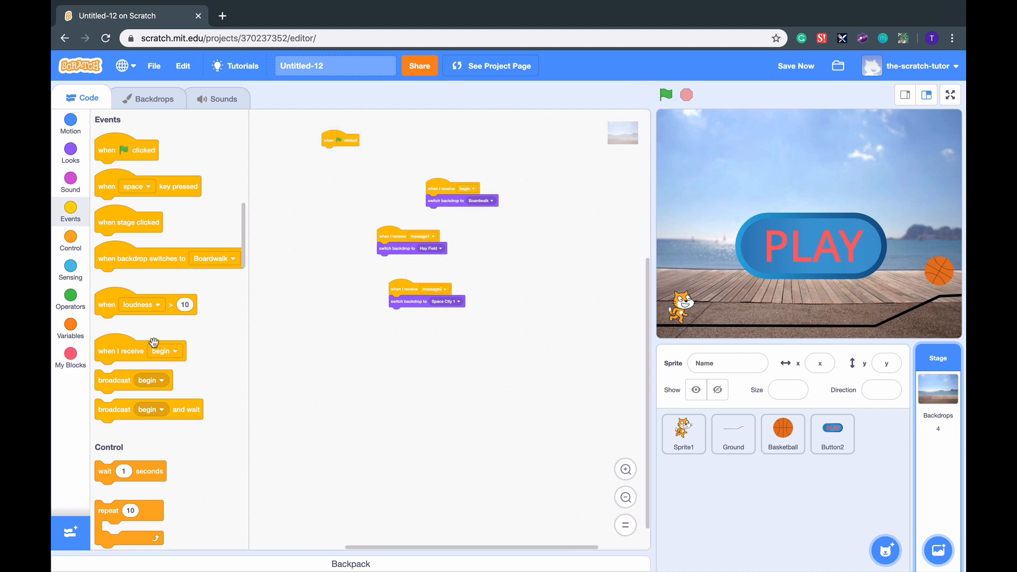
pyautogui.click(70, 121)
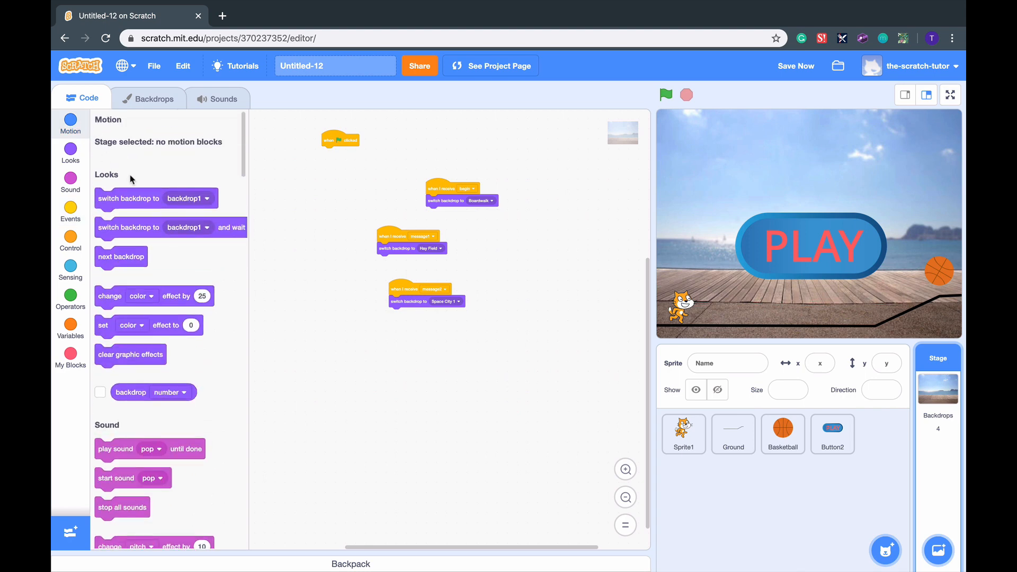
pyautogui.click(153, 98)
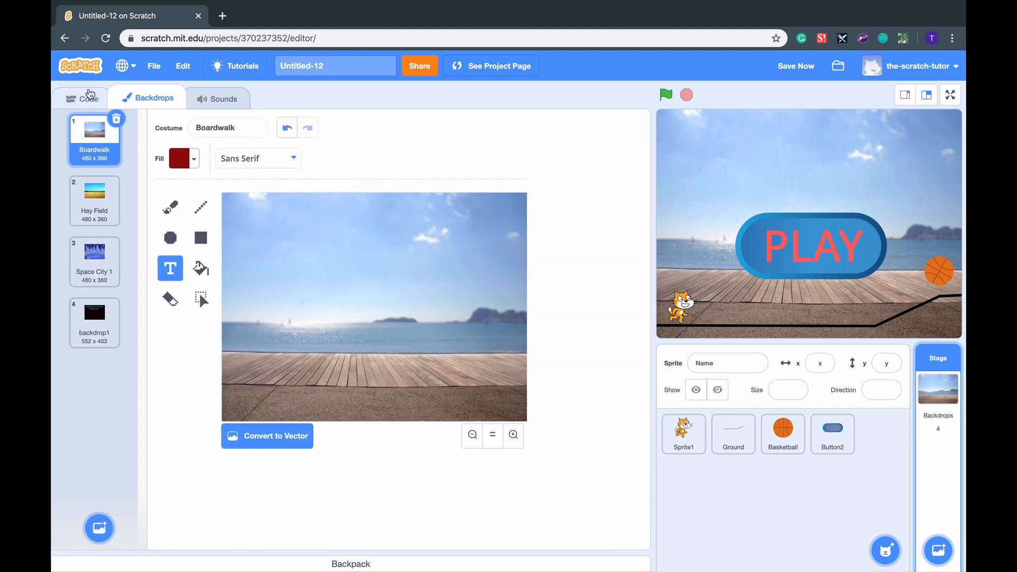
pyautogui.click(80, 97)
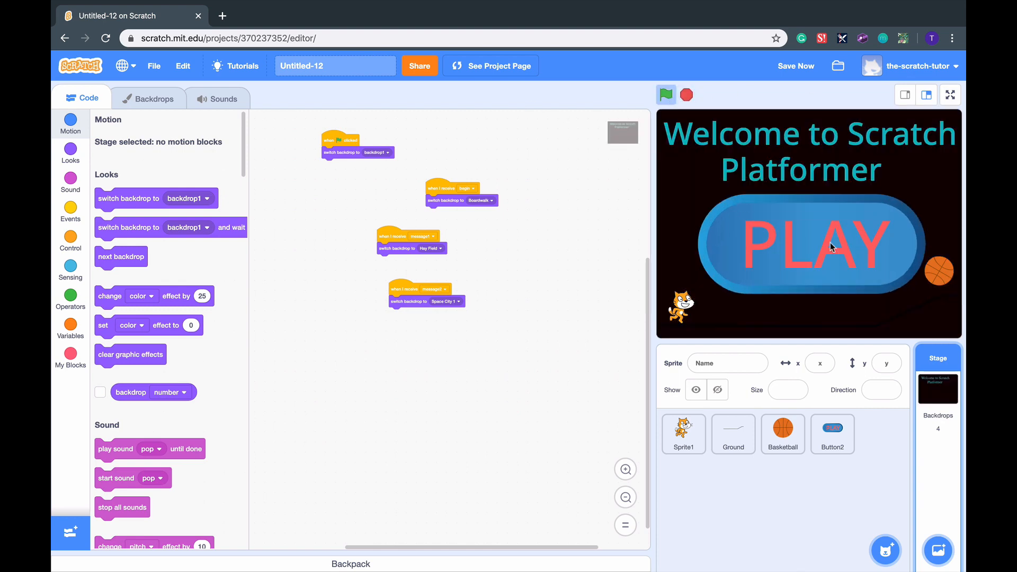
# Step: In Button2, place an if mouse down? check inside the forever loop
pyautogui.click(832, 433)
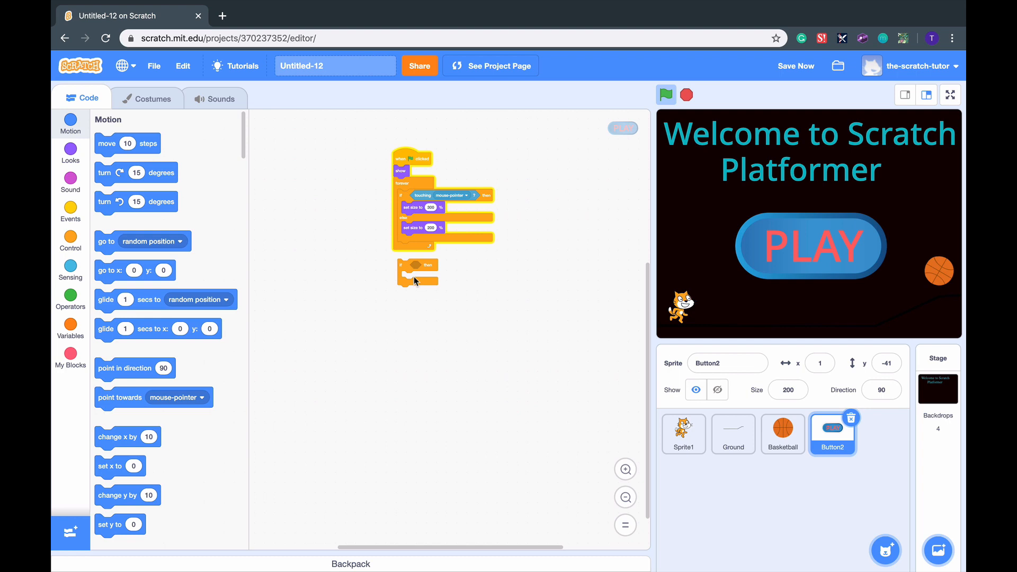
pyautogui.moveTo(415, 272); pyautogui.dragTo(422, 253)
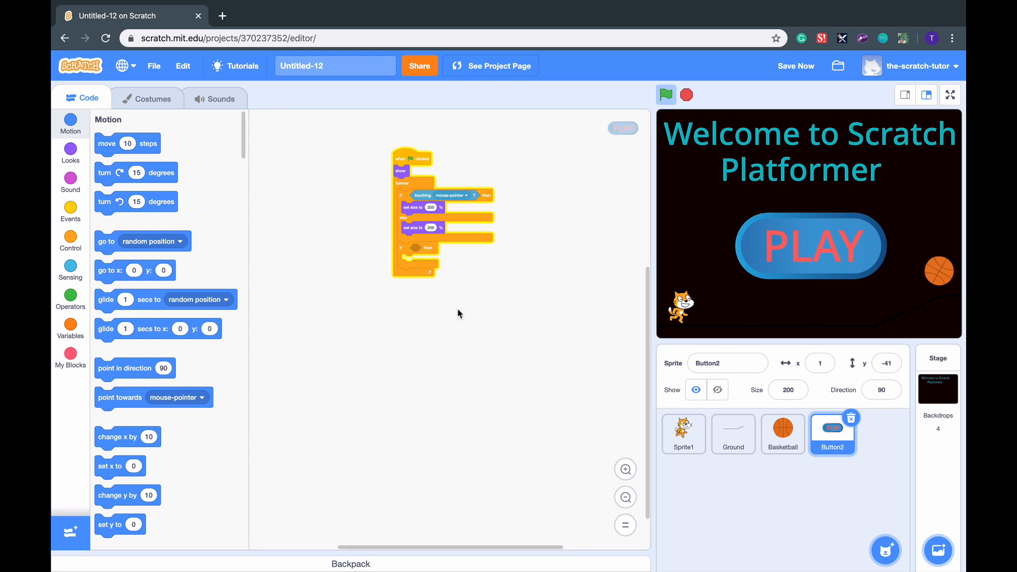
pyautogui.moveTo(128, 192)
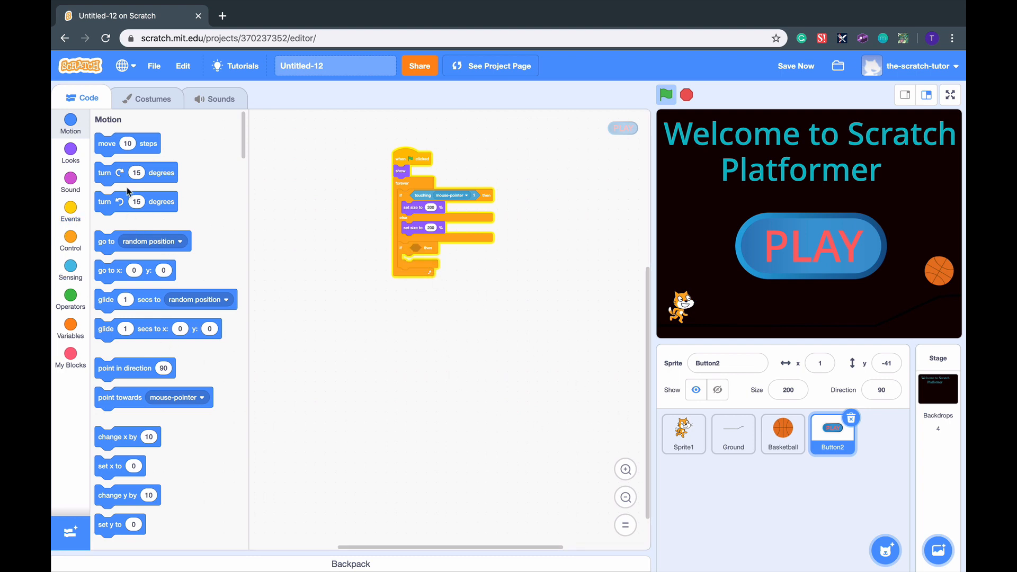
pyautogui.click(70, 269)
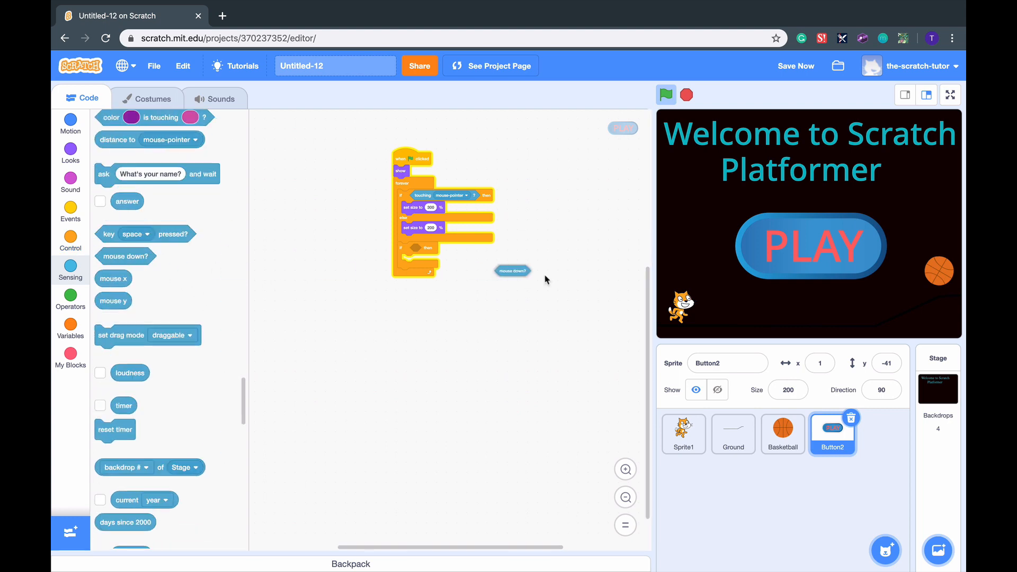
pyautogui.moveTo(512, 270); pyautogui.dragTo(422, 248)
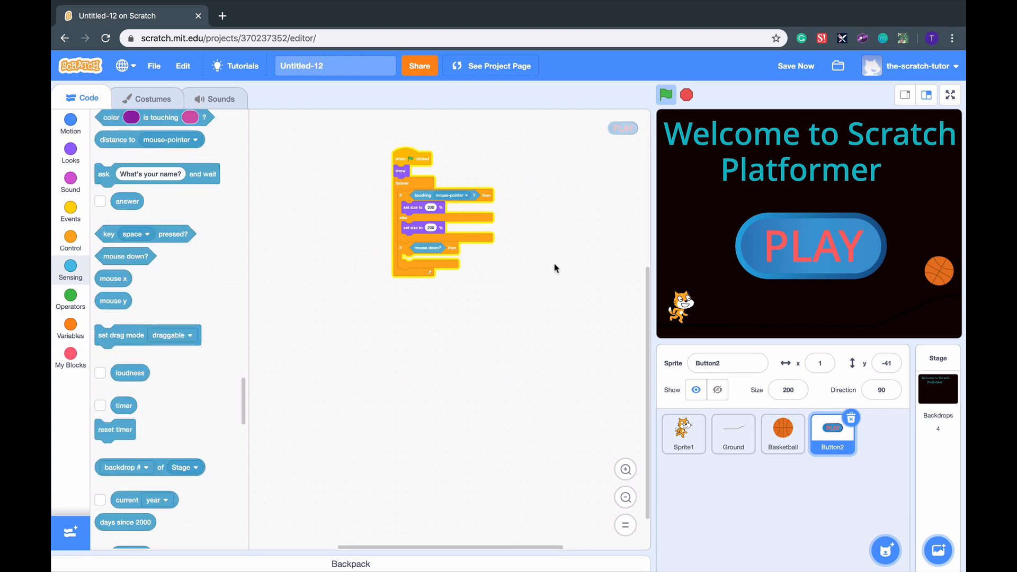
# Step: Make the if broadcast begin and hide the button, then test with the green flag
pyautogui.click(70, 210)
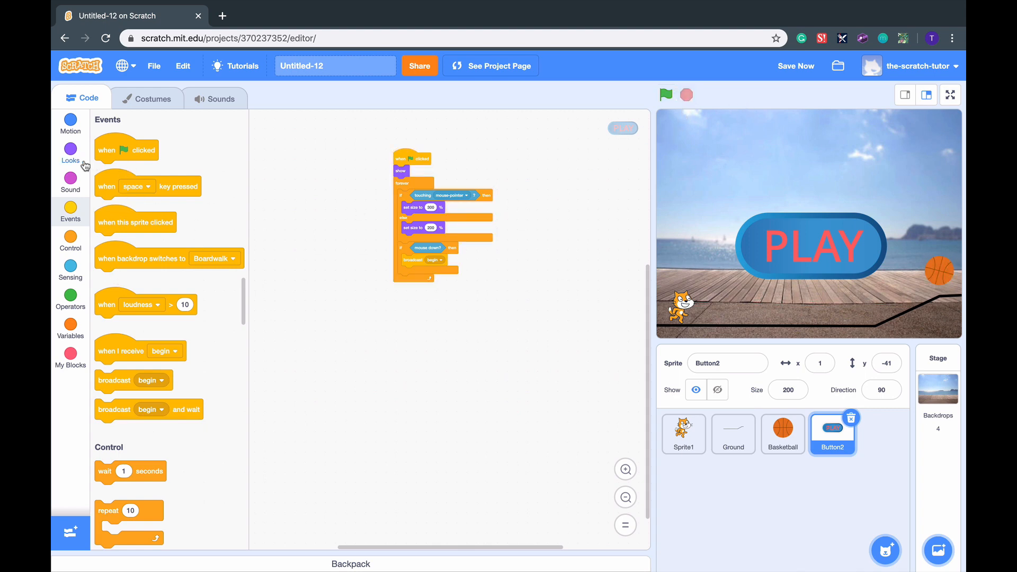
pyautogui.click(70, 154)
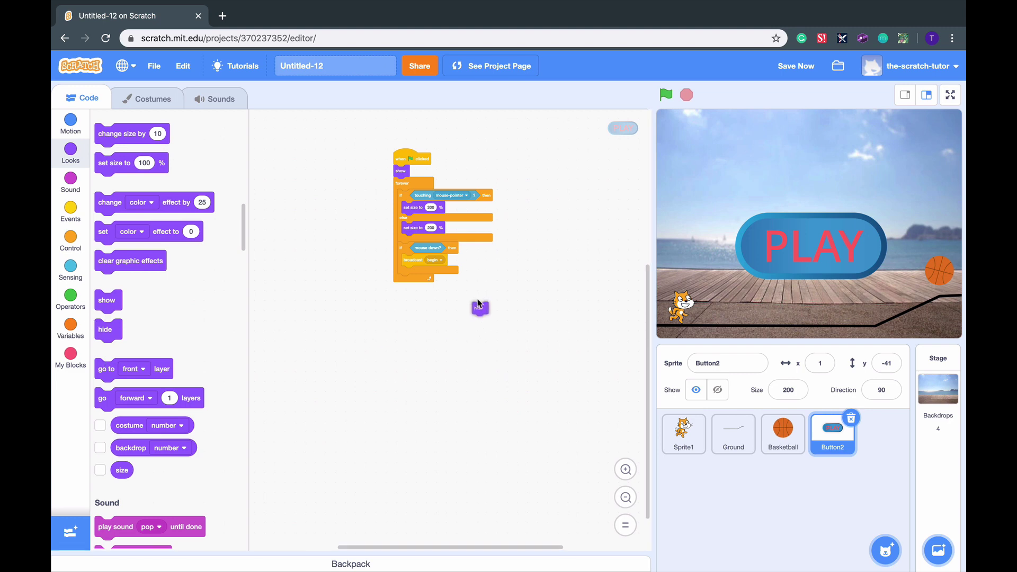
pyautogui.click(667, 95)
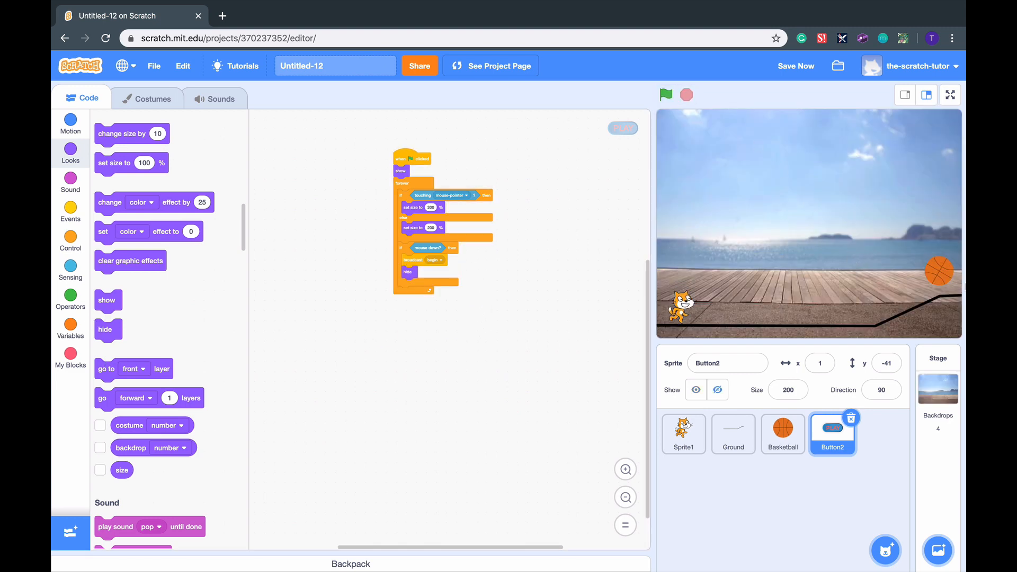
pyautogui.click(666, 94)
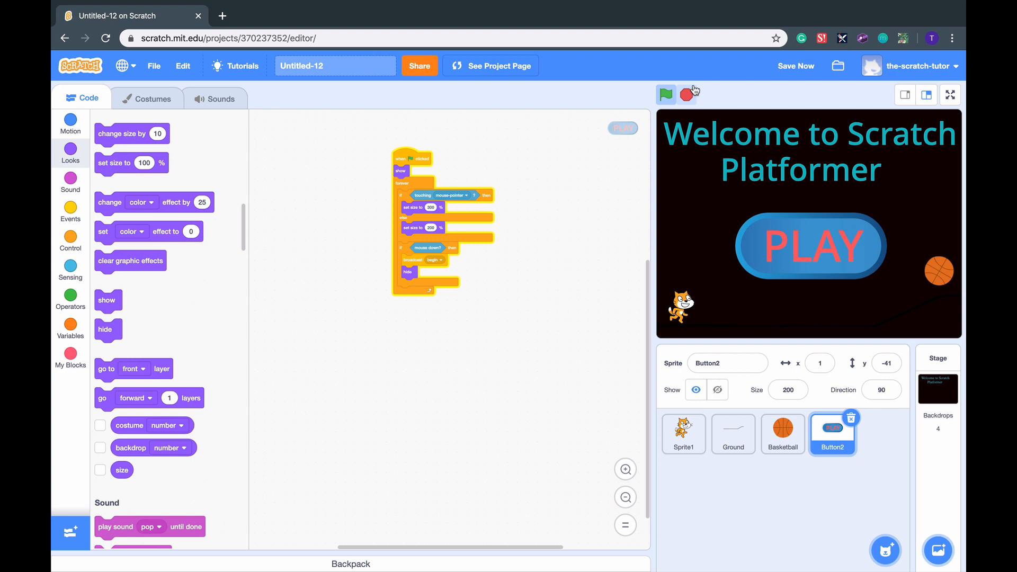
# Step: Give Sprite1, Ground and Basketball hide-on-green-flag and show-on-begin blocks
pyautogui.click(683, 434)
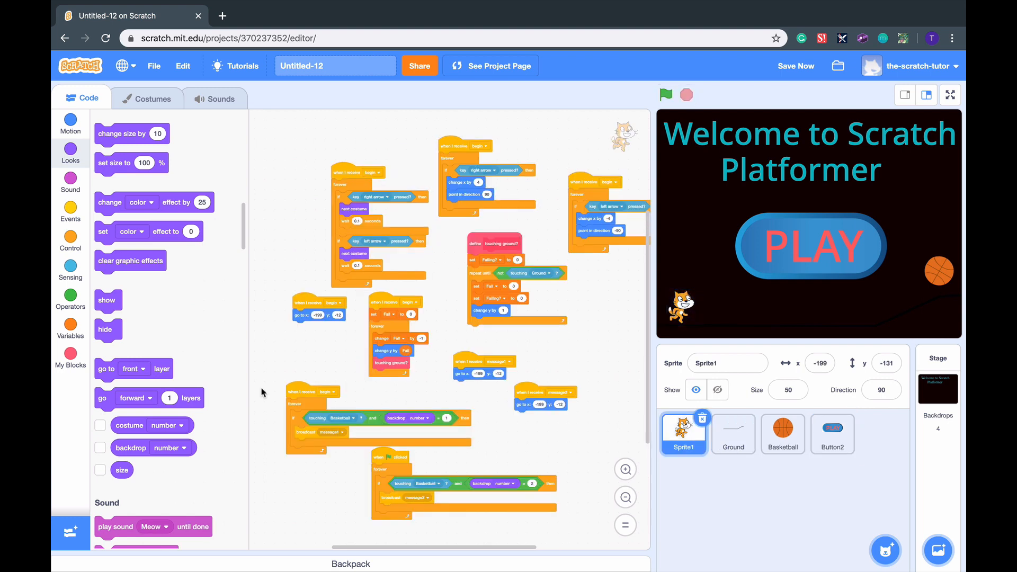
pyautogui.click(70, 214)
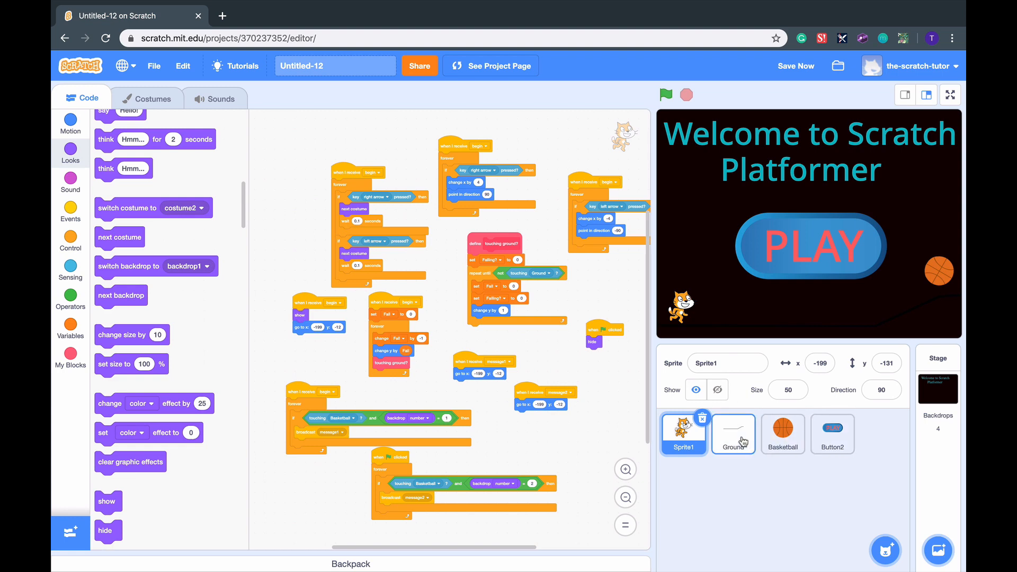
pyautogui.click(733, 434)
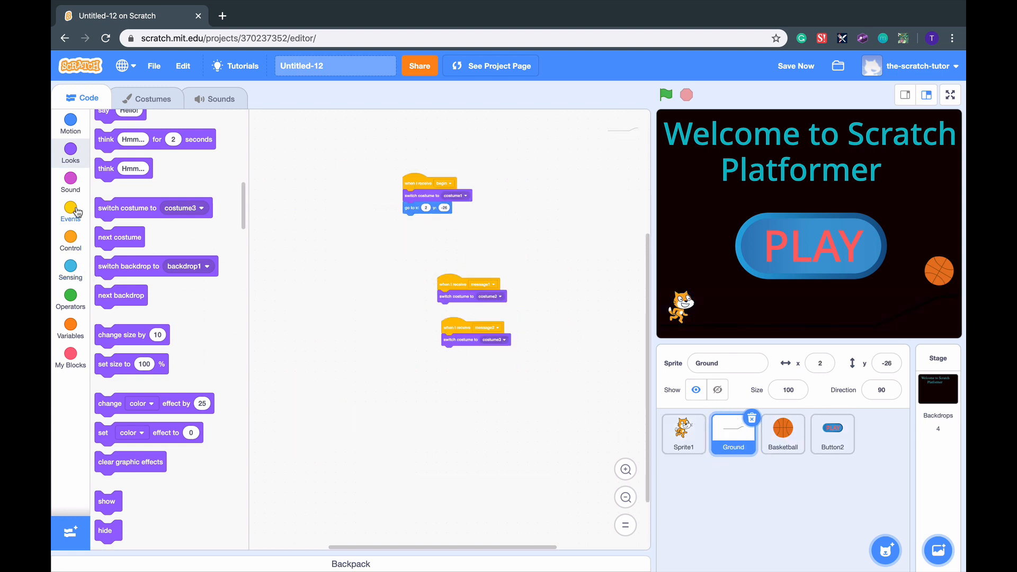
pyautogui.click(71, 208)
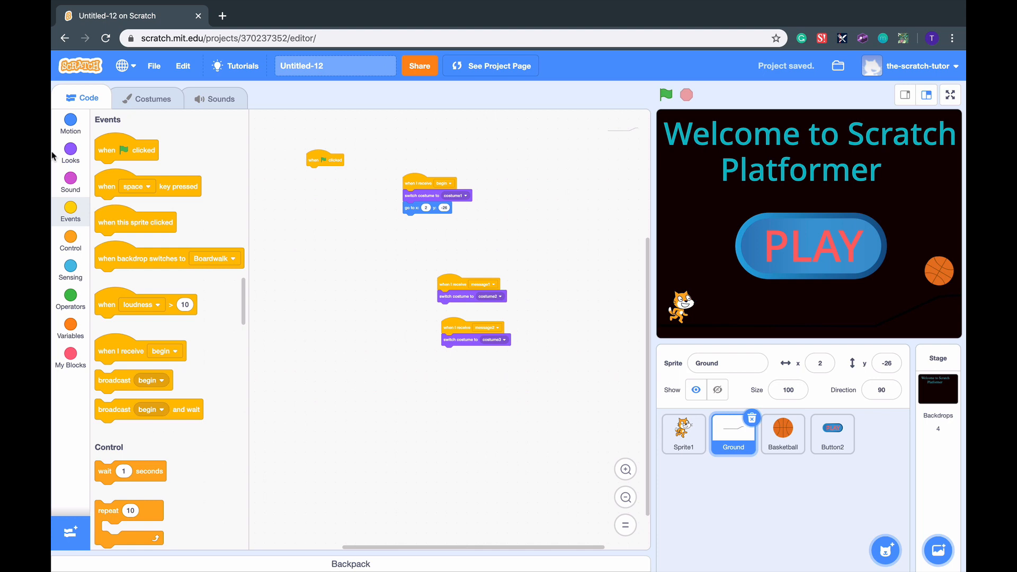
pyautogui.click(70, 152)
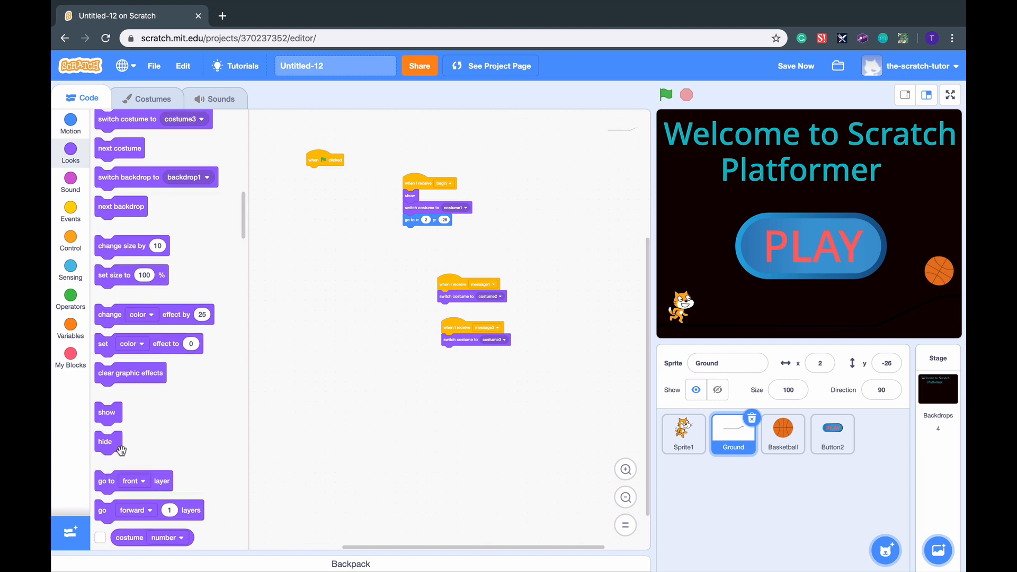
pyautogui.click(783, 433)
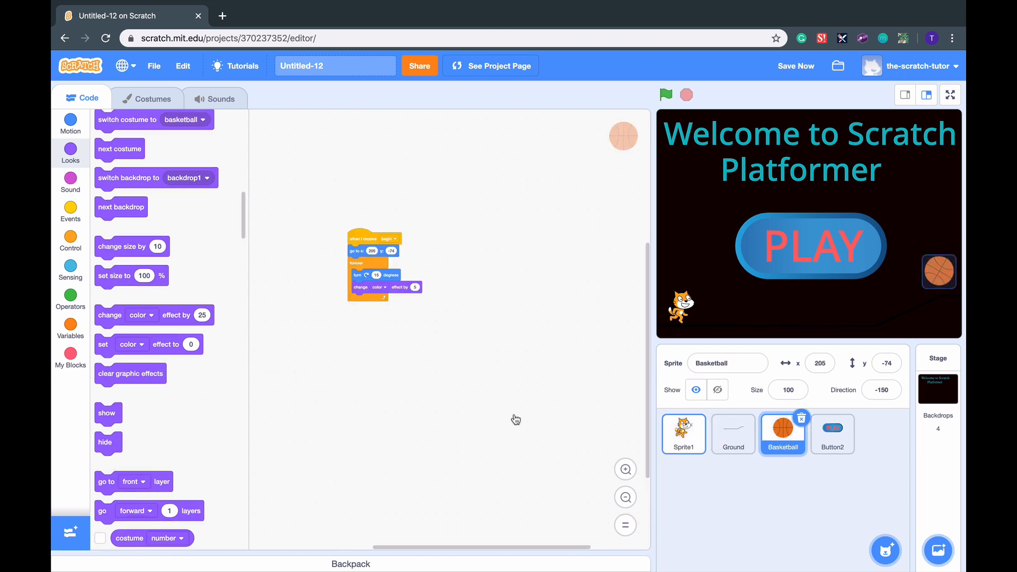
pyautogui.click(71, 208)
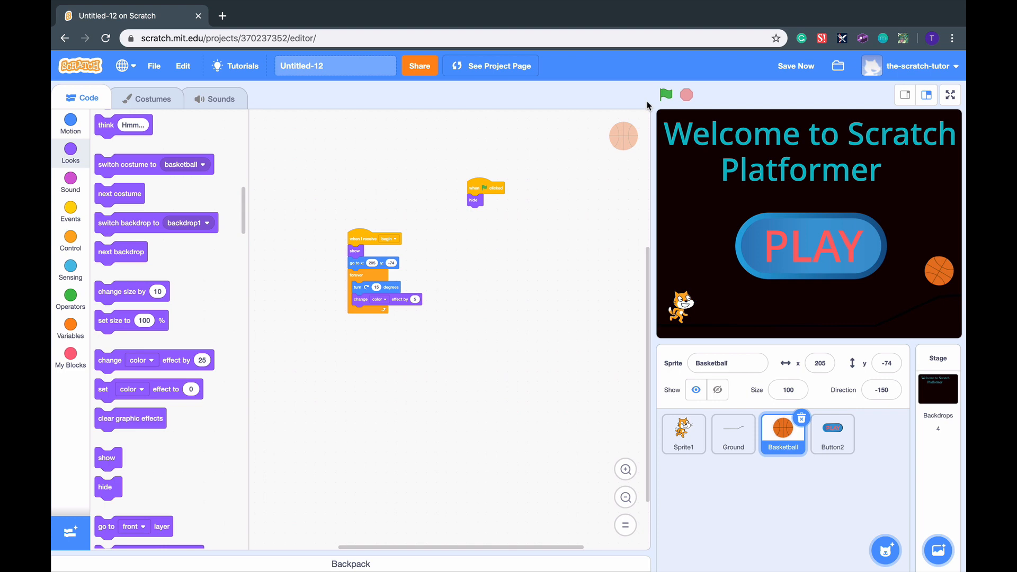
# Step: Run the game, click PLAY to reach the levels, and reopen Sprite1's scripts
pyautogui.click(666, 94)
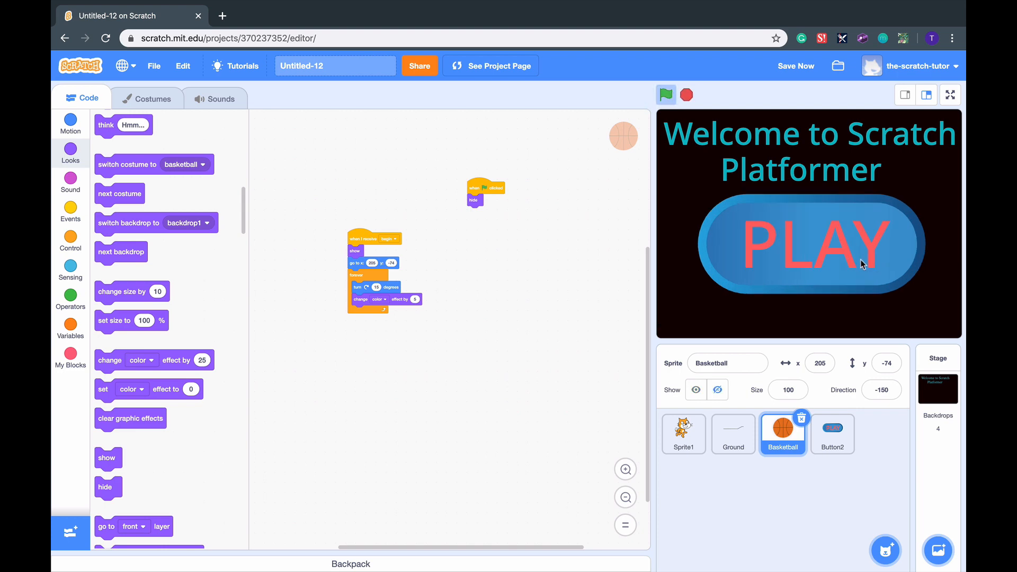
pyautogui.click(667, 94)
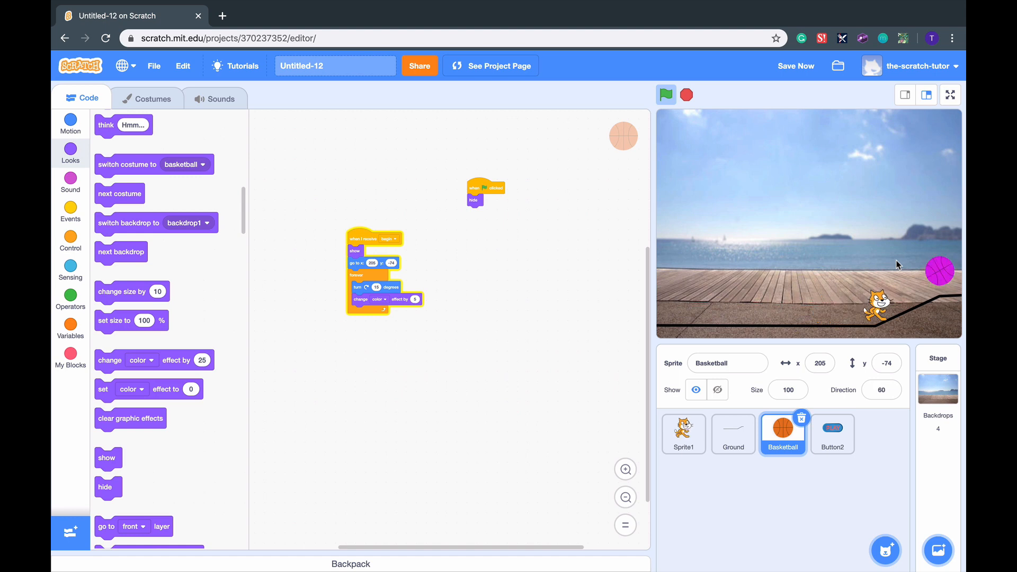
pyautogui.click(683, 434)
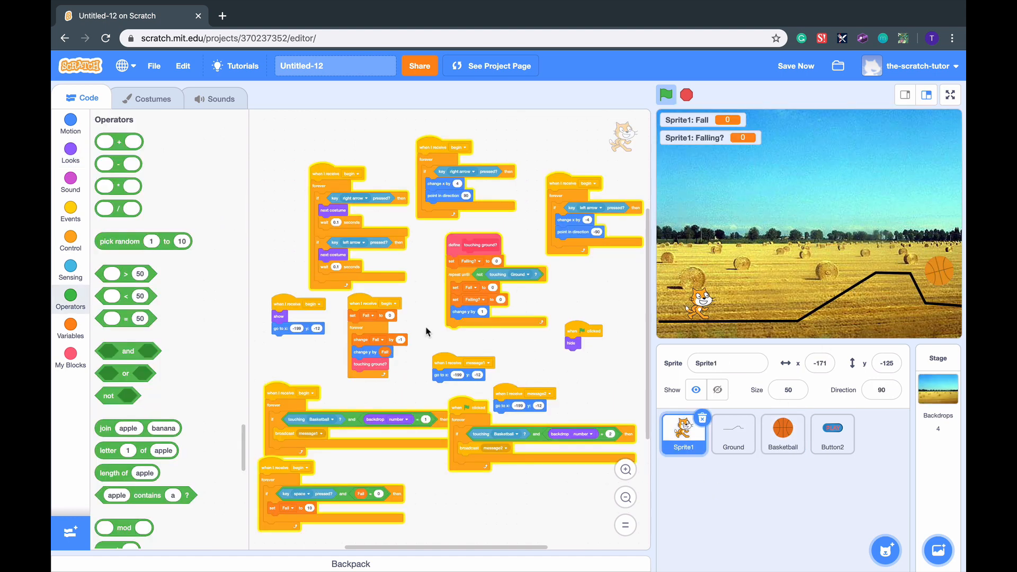